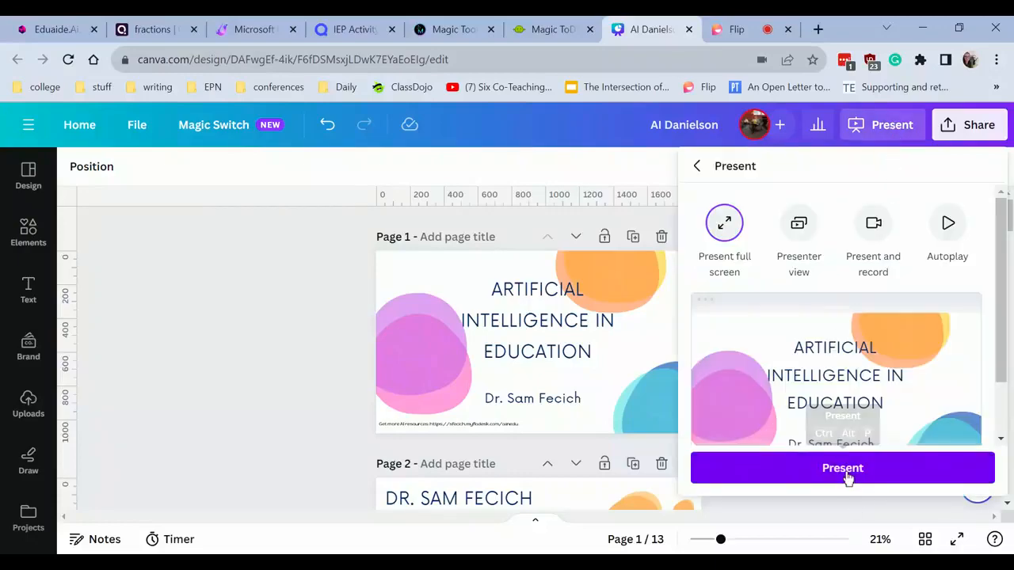
Start the Artificial Intelligence in Education deck full screen on its title slide, 1 of 13
{"action": "left_click", "coordinate": [842, 468]}
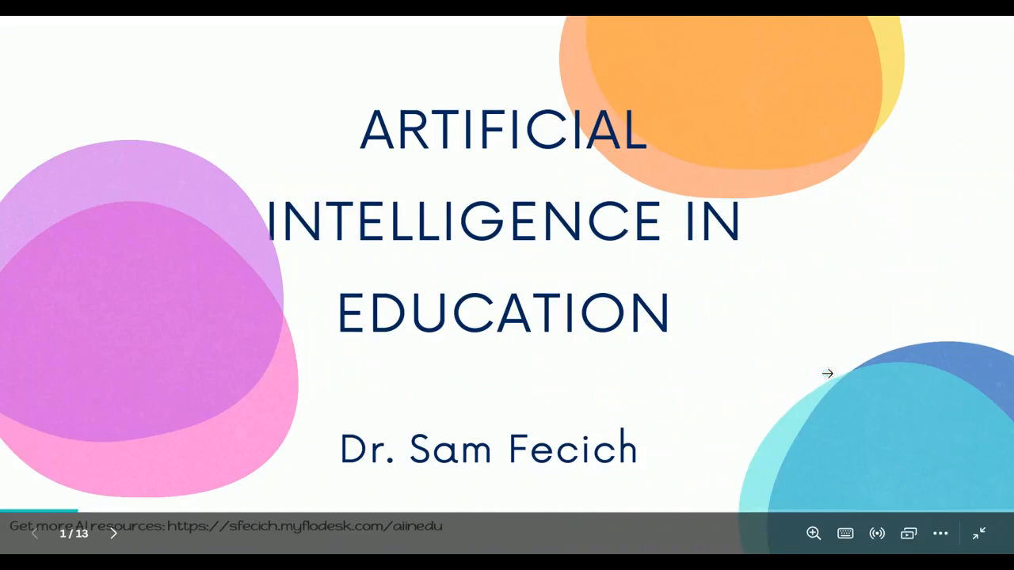
{"action": "key", "text": "Escape"}
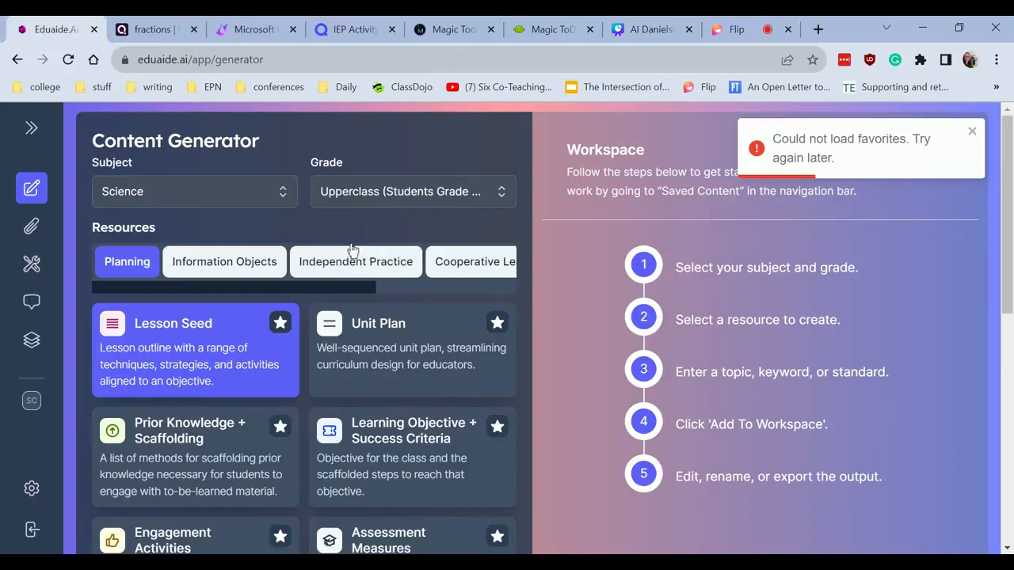
Set the Content Generator to Social Studies for 5th Grade Students and bring the topic area into view
{"action": "left_click", "coordinate": [69, 59]}
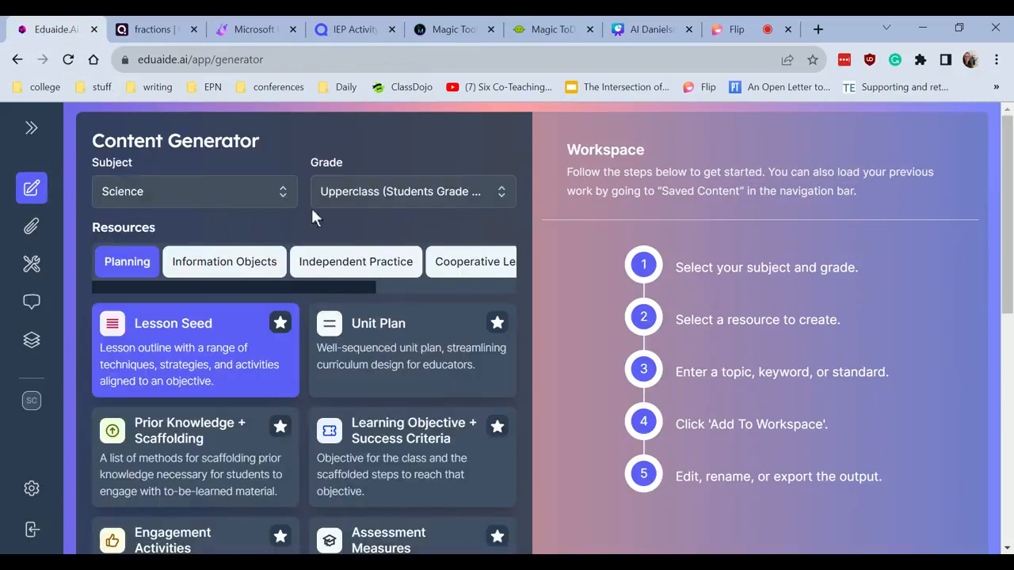
{"action": "left_click", "coordinate": [194, 190]}
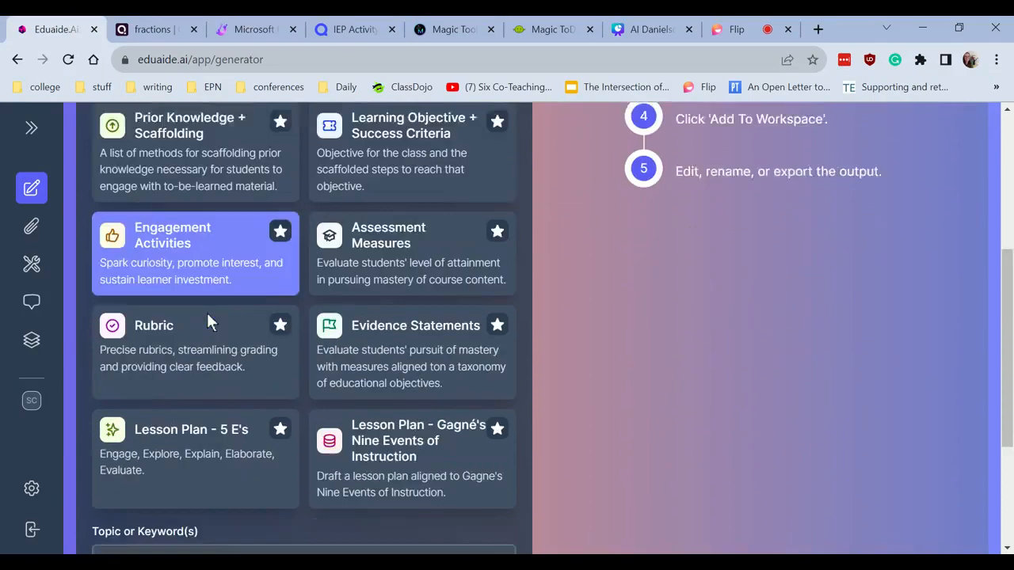
{"action": "left_click", "coordinate": [410, 191]}
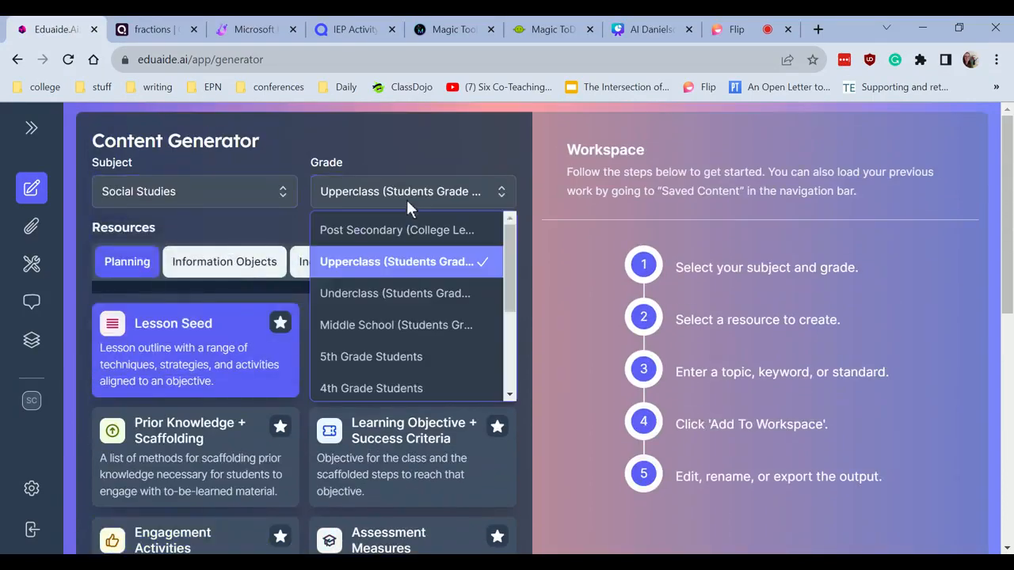
{"action": "left_click", "coordinate": [370, 356]}
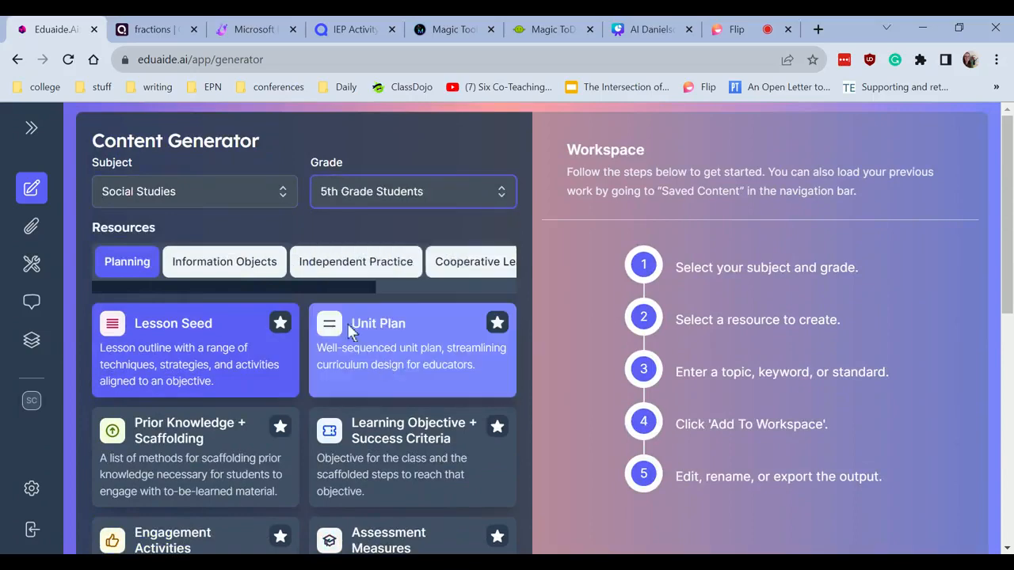
{"action": "scroll", "scroll_direction": "down", "scroll_amount": 3}
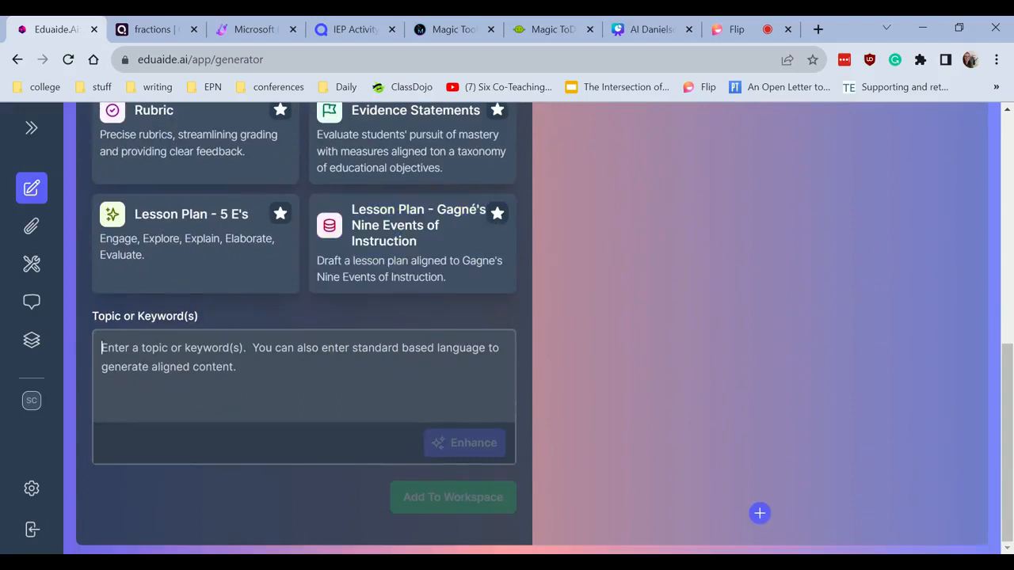
Enhance the three-branches-of-government topic into an objective and generate a 5th-grade Lesson Seed
{"action": "type", "text": "3 branches of government"}
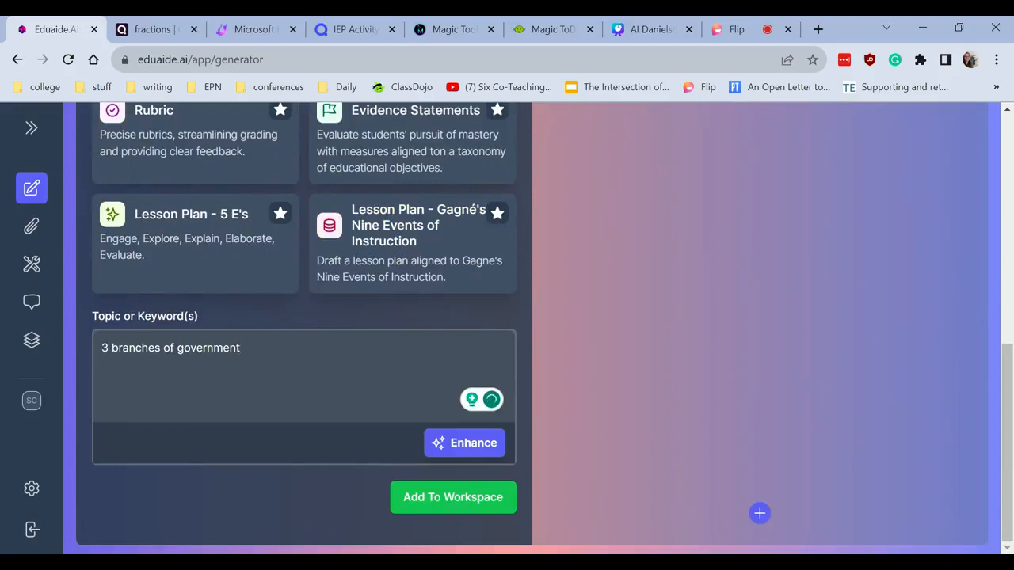
{"action": "left_click", "coordinate": [463, 442]}
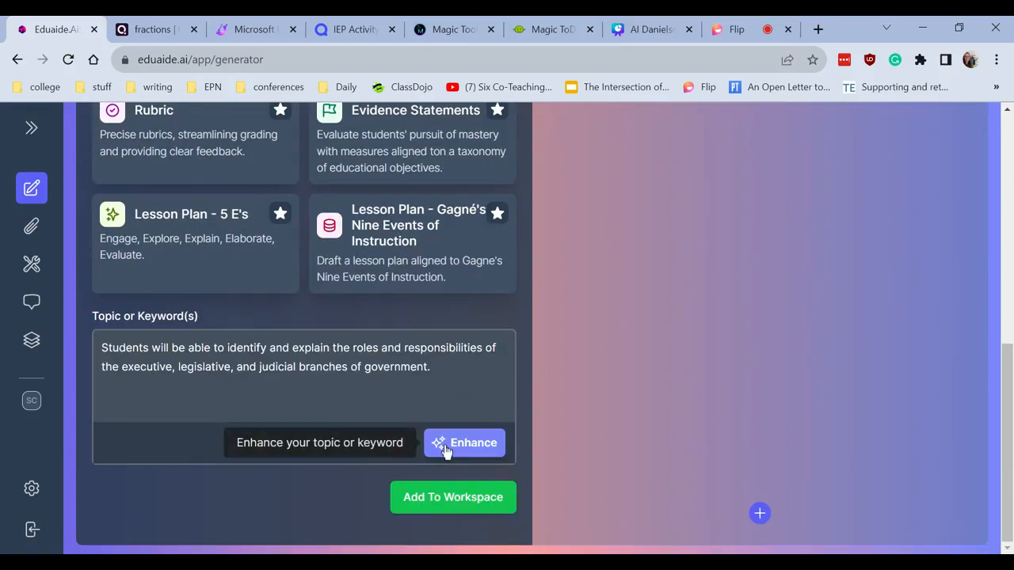
{"action": "mouse_move", "coordinate": [459, 483]}
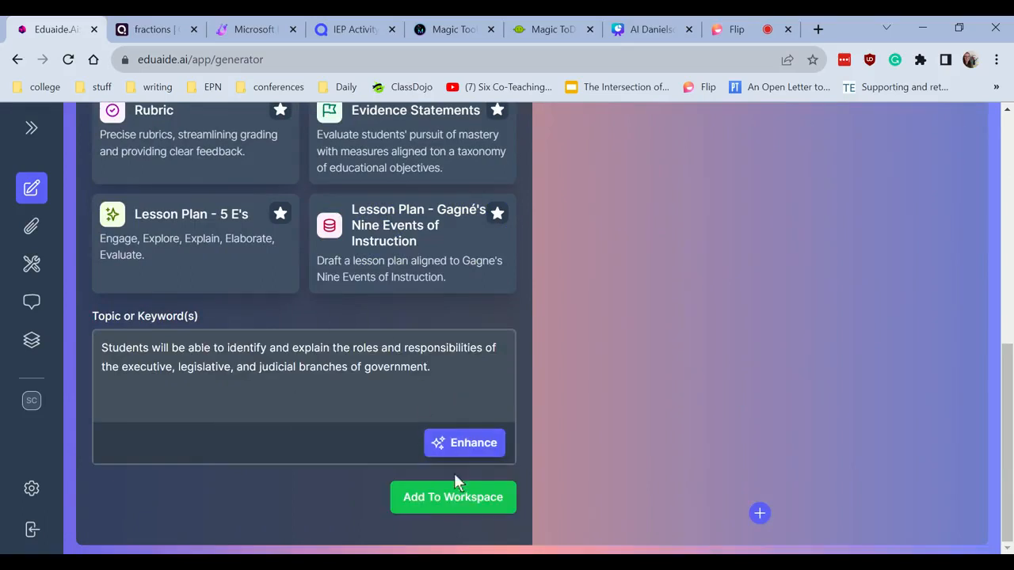
{"action": "left_click", "coordinate": [452, 496]}
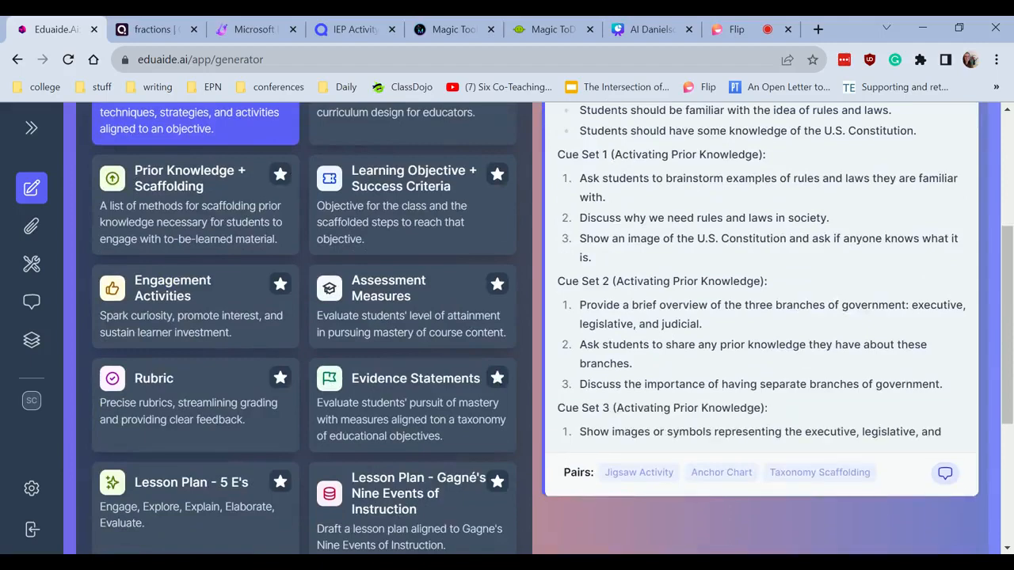
{"action": "scroll", "scroll_direction": "down", "scroll_amount": 3}
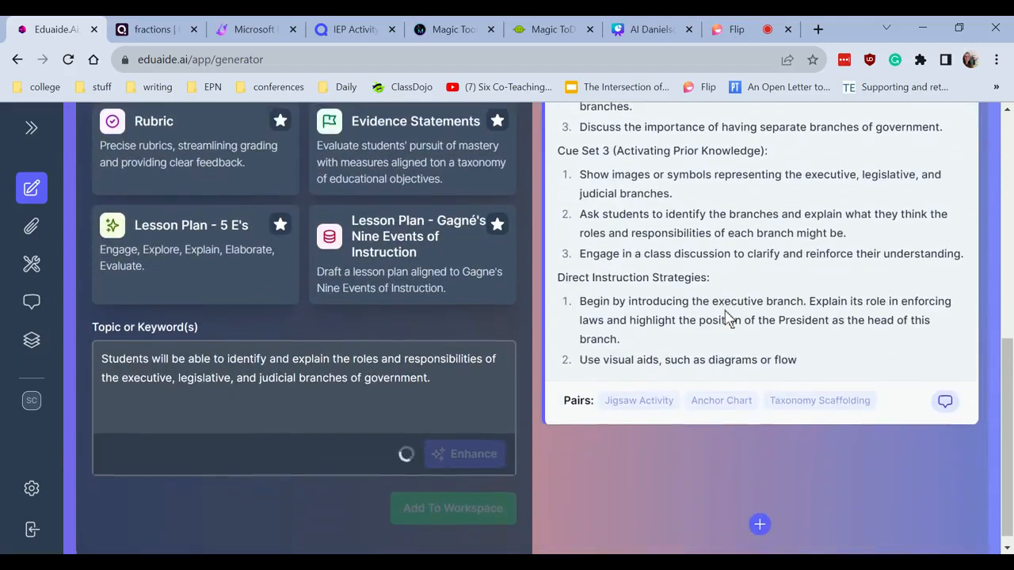
{"action": "scroll", "scroll_direction": "down", "scroll_amount": 3}
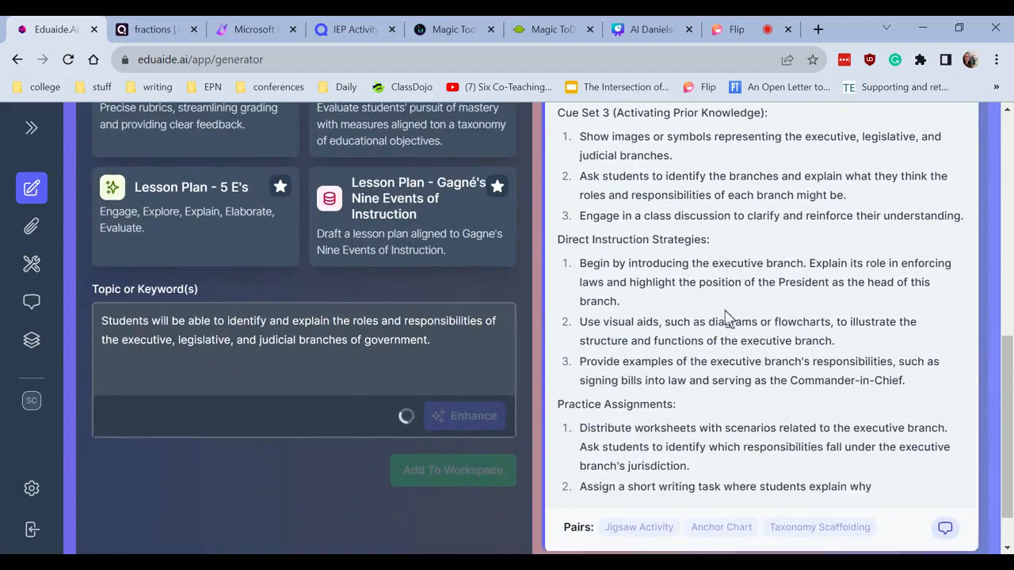
{"action": "scroll", "scroll_direction": "down", "scroll_amount": 3}
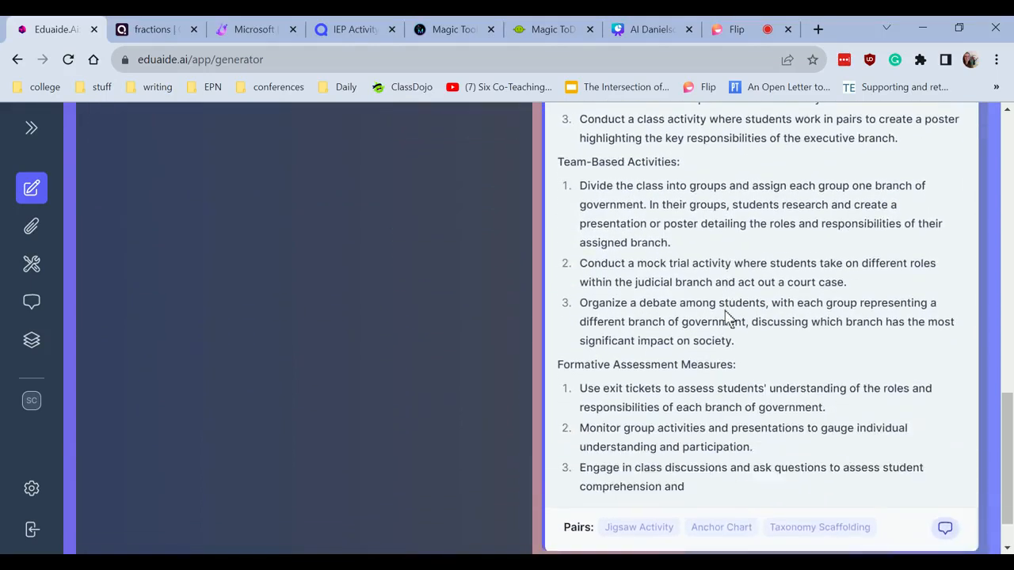
{"action": "scroll", "scroll_direction": "down", "scroll_amount": 3}
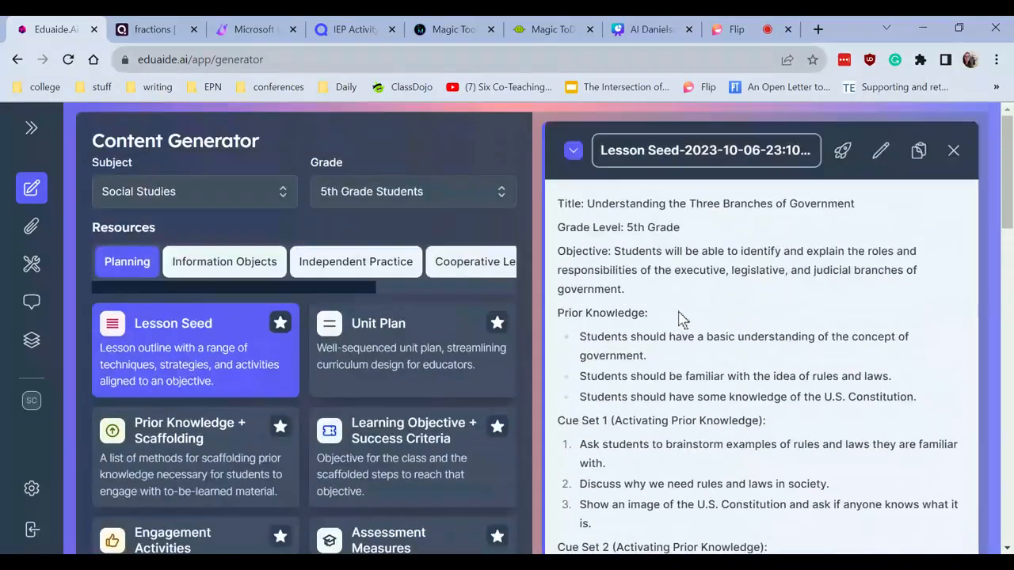
Review the added engagement activities, including attention-grabbers, would-you-rather and deep questions
{"action": "scroll", "scroll_direction": "down", "scroll_amount": 3}
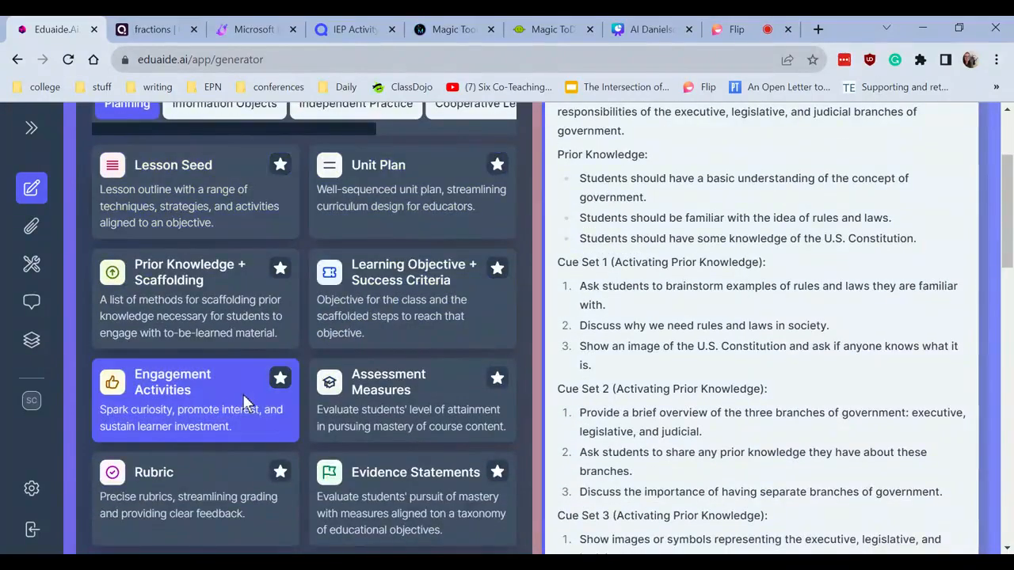
{"action": "scroll", "scroll_direction": "down", "scroll_amount": 3}
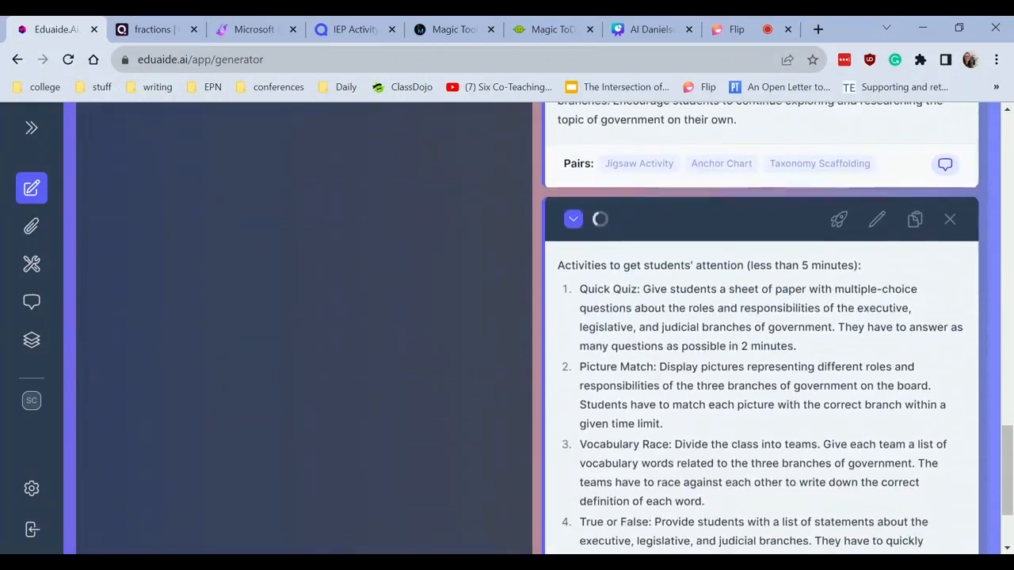
{"action": "scroll", "scroll_direction": "down", "scroll_amount": 3}
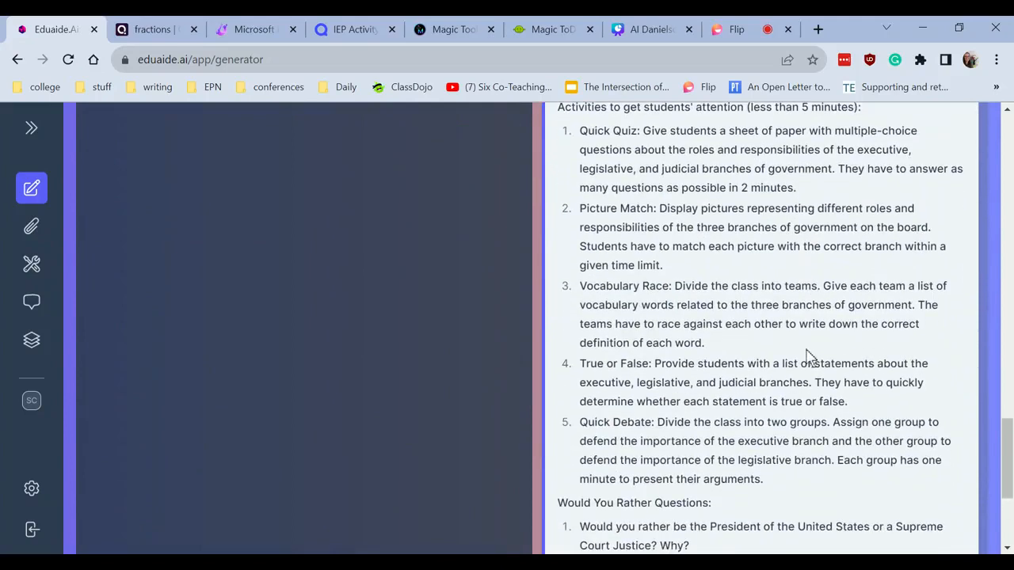
{"action": "scroll", "scroll_direction": "down", "scroll_amount": 3}
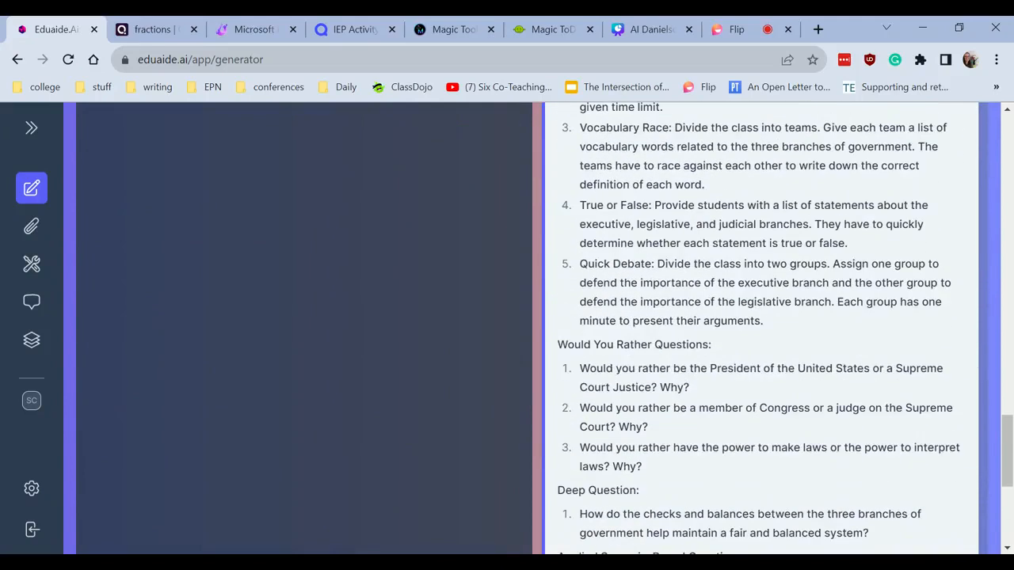
{"action": "scroll", "scroll_direction": "down", "scroll_amount": 3}
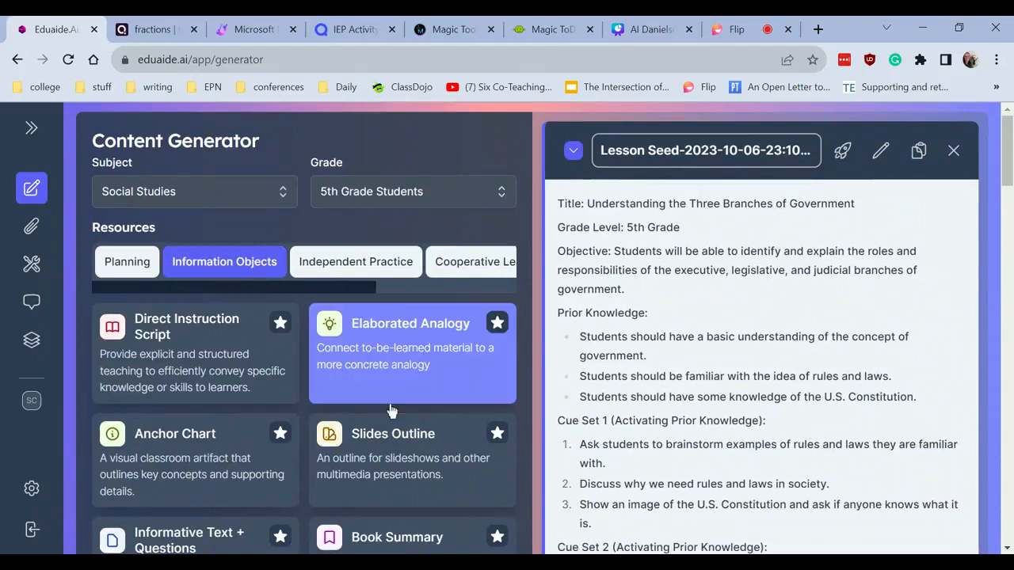
Generate an Independent Practice Extension Worksheet on the branches of government and copy its text
{"action": "scroll", "scroll_direction": "down", "scroll_amount": 3}
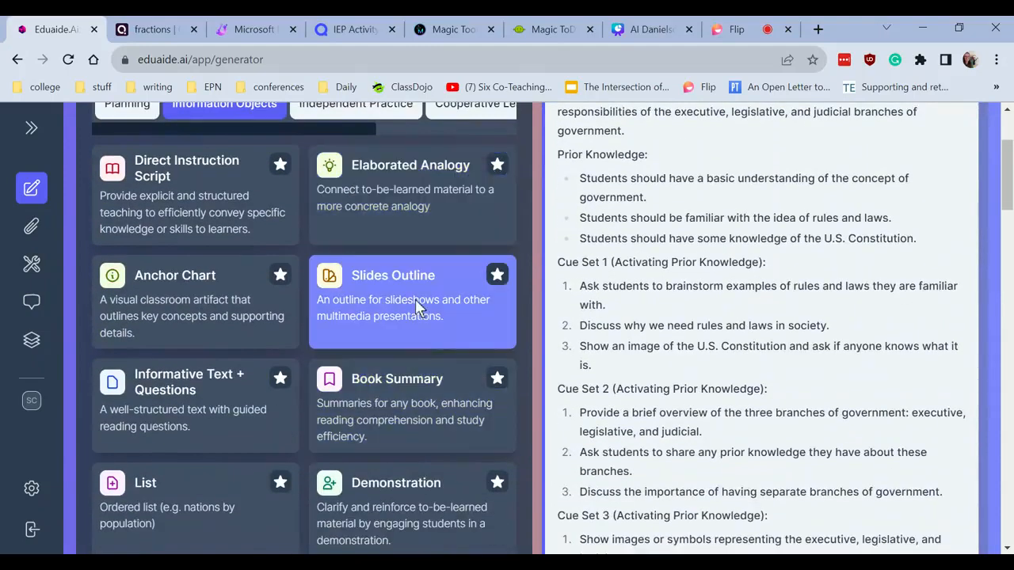
{"action": "mouse_move", "coordinate": [393, 285]}
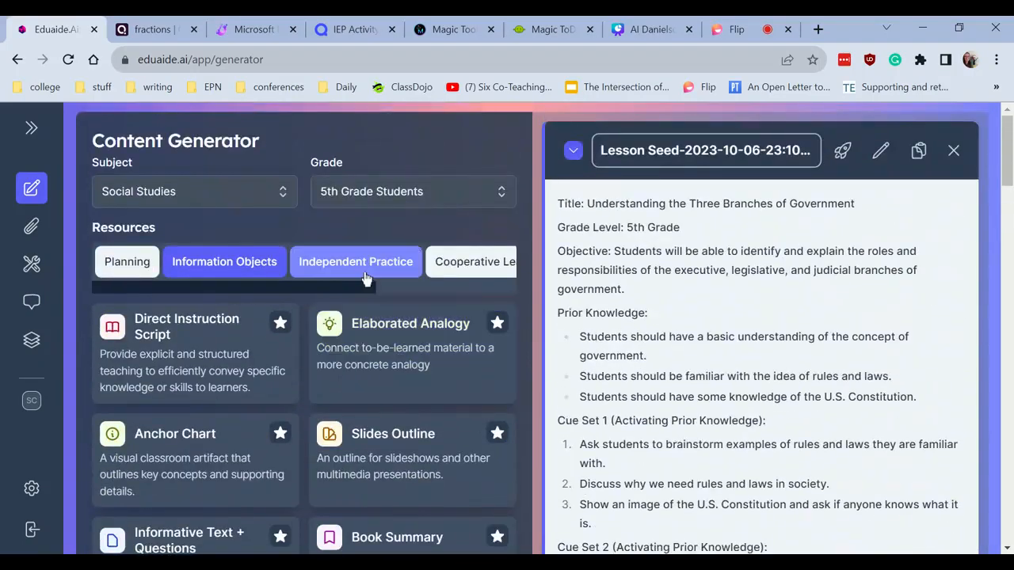
{"action": "left_click", "coordinate": [355, 261]}
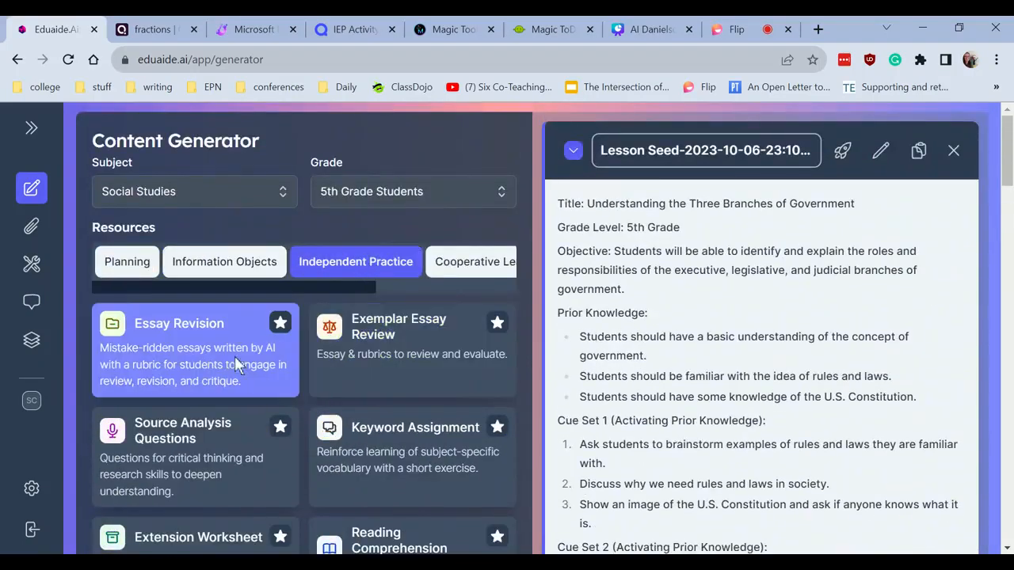
{"action": "scroll", "scroll_direction": "down", "scroll_amount": 3}
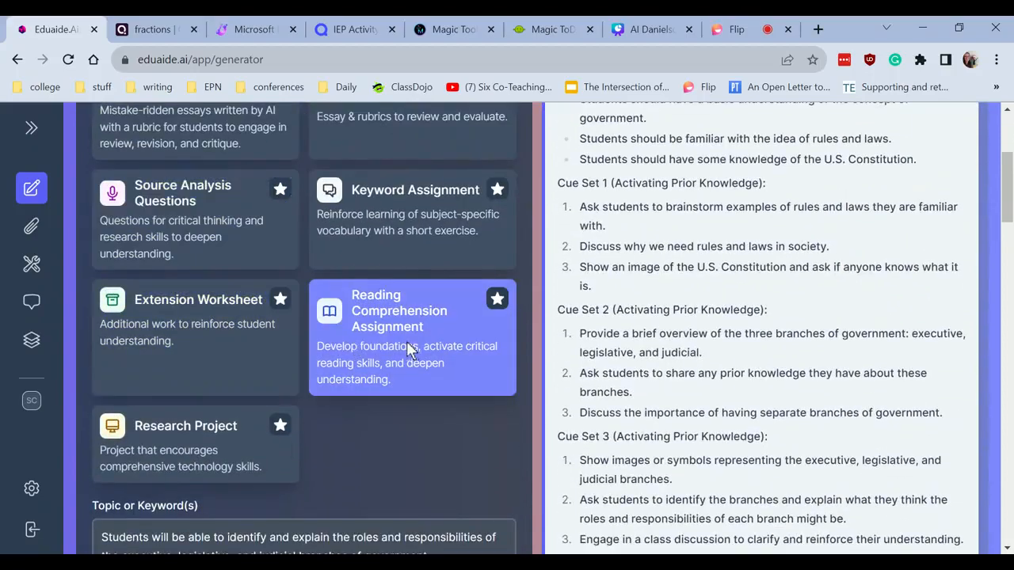
{"action": "scroll", "scroll_direction": "down", "scroll_amount": 3}
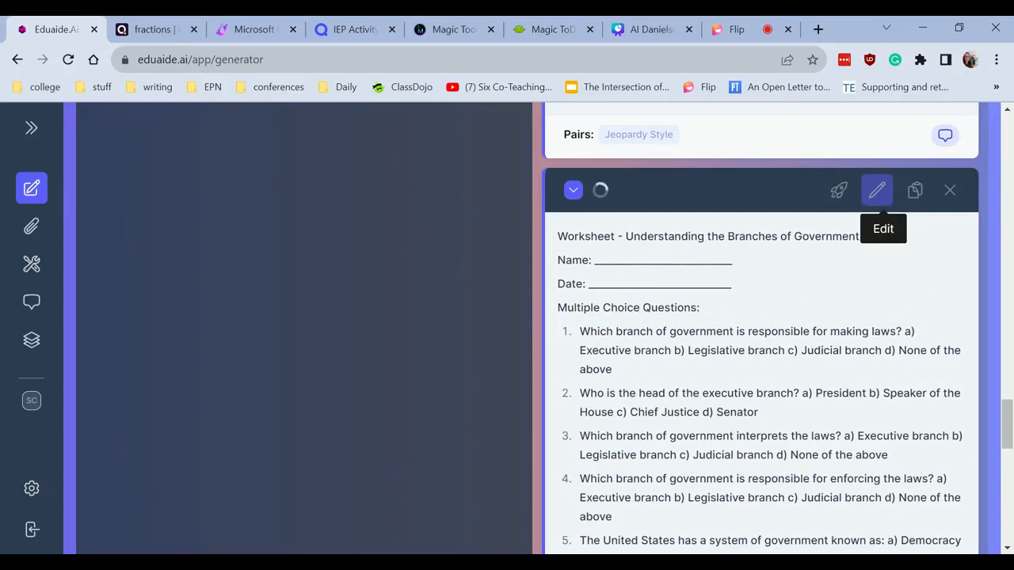
{"action": "scroll", "scroll_direction": "down", "scroll_amount": 3}
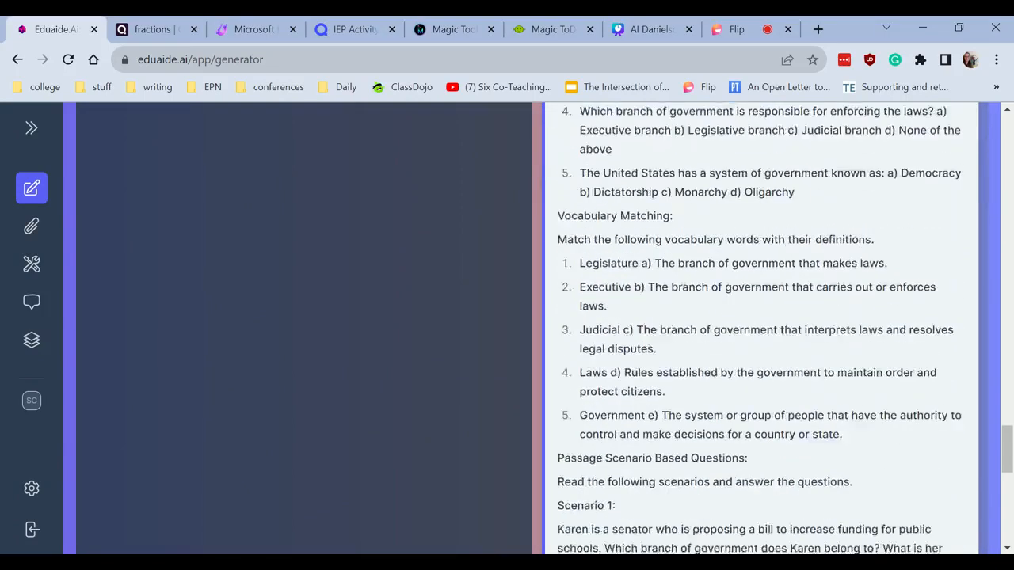
{"action": "scroll", "scroll_direction": "down", "scroll_amount": 3}
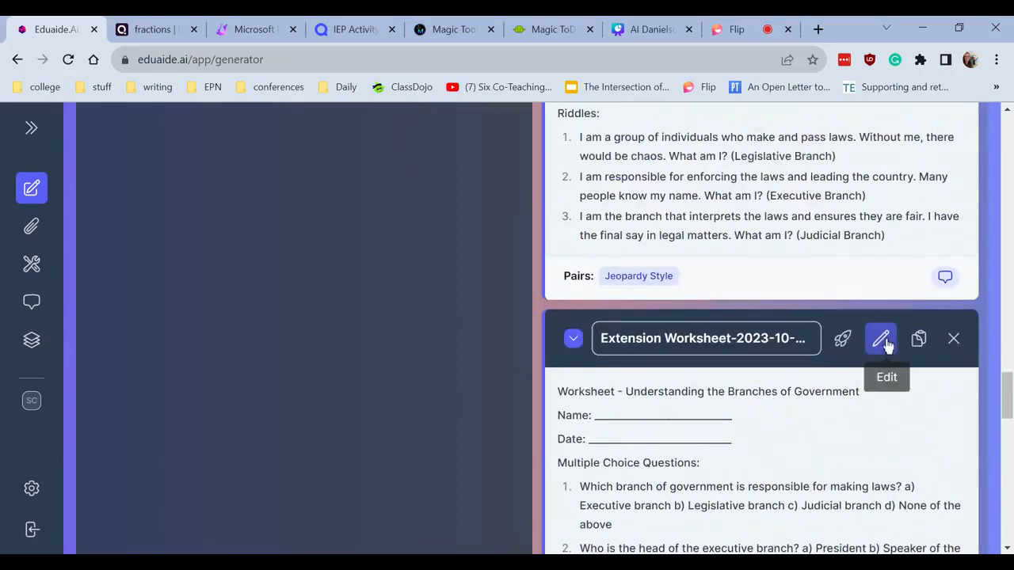
{"action": "left_click", "coordinate": [917, 338]}
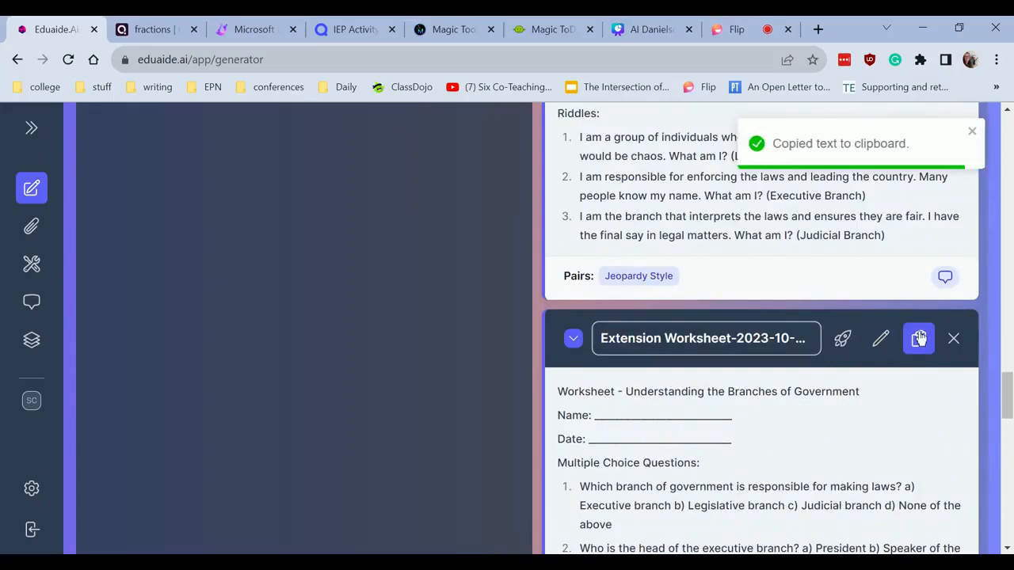
{"action": "scroll", "scroll_direction": "down", "scroll_amount": 3}
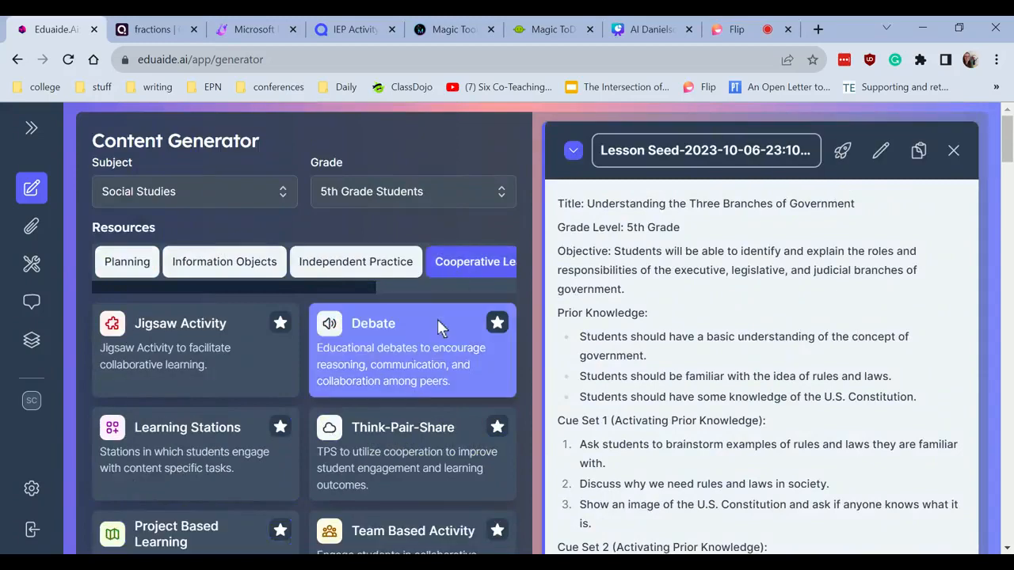
Scroll through the Cooperative Learning cards such as Jigsaw Activity, Debate and Team Based Activity
{"action": "scroll", "scroll_direction": "down", "scroll_amount": 3}
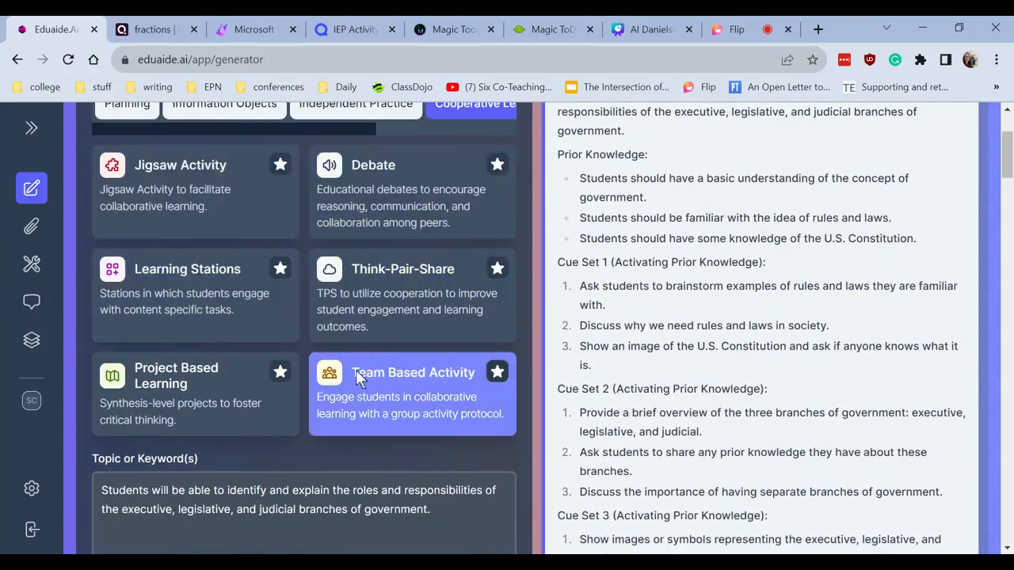
{"action": "mouse_move", "coordinate": [491, 310]}
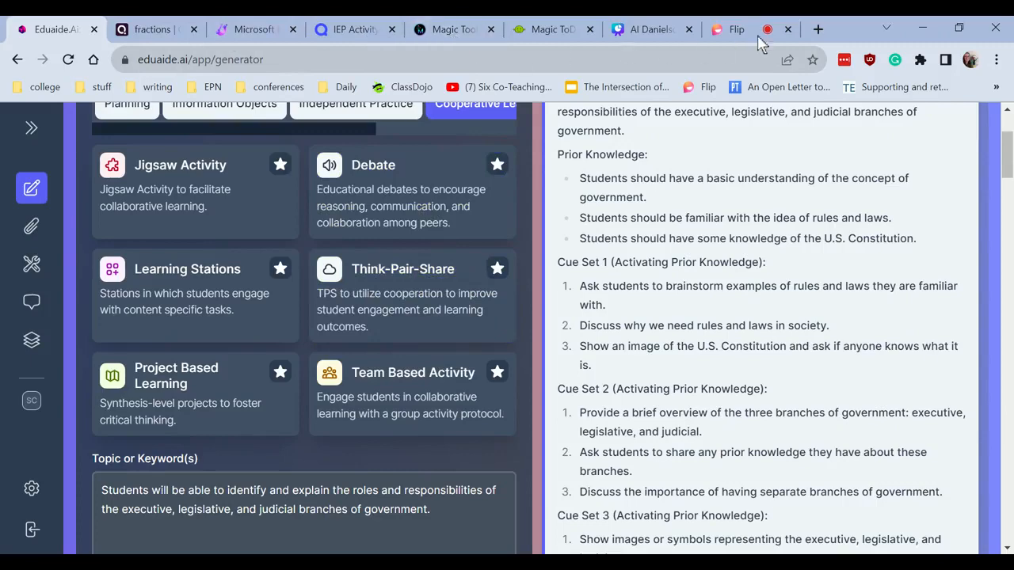
Switch to the Google results tab and open 'MagicSchool.ai - AI for teachers'
{"action": "left_click", "coordinate": [817, 30]}
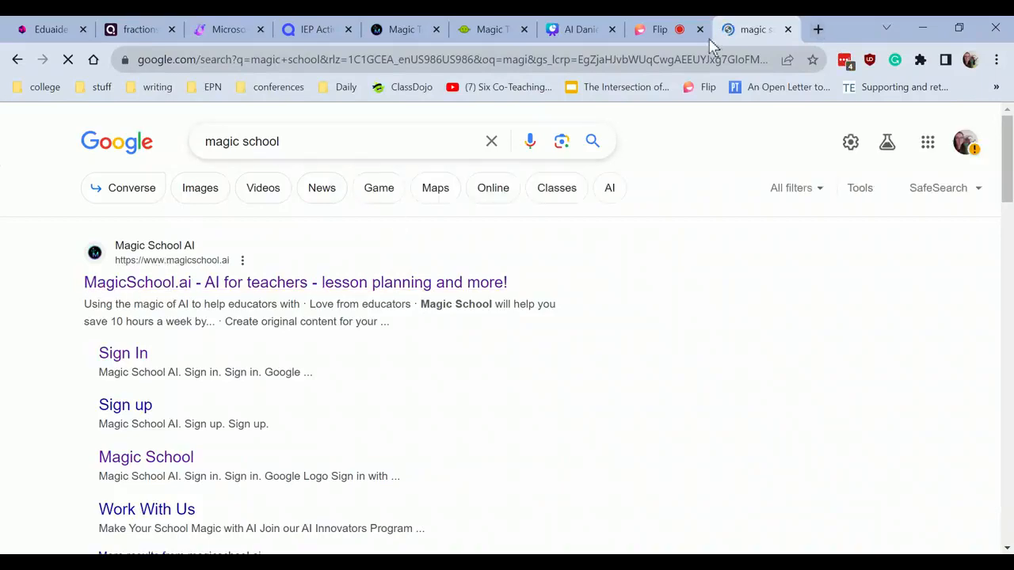
{"action": "left_click", "coordinate": [295, 282]}
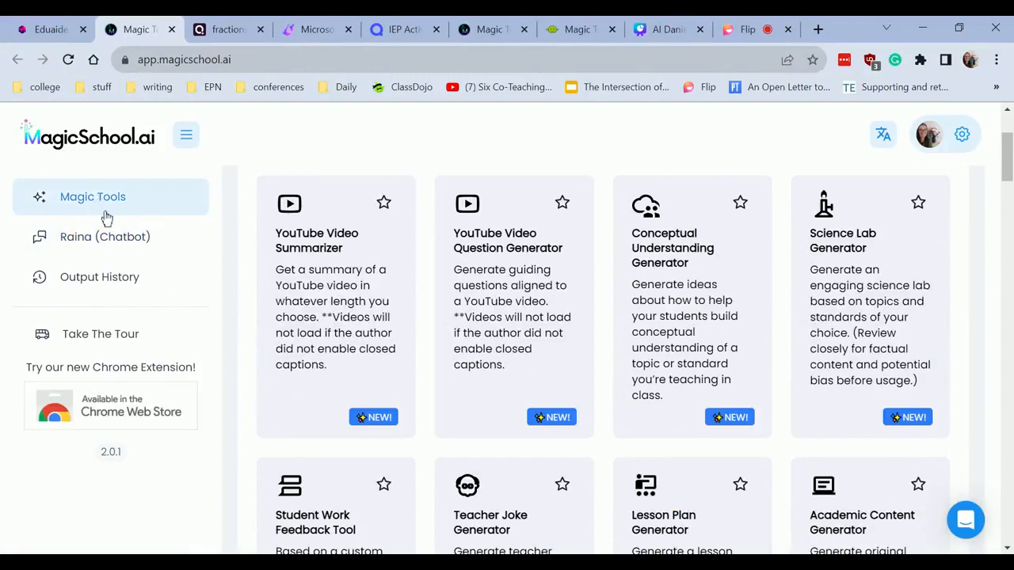
Run the Conceptual Understanding Generator on '3 branches of government', then return to Magic Tools
{"action": "left_click", "coordinate": [93, 197]}
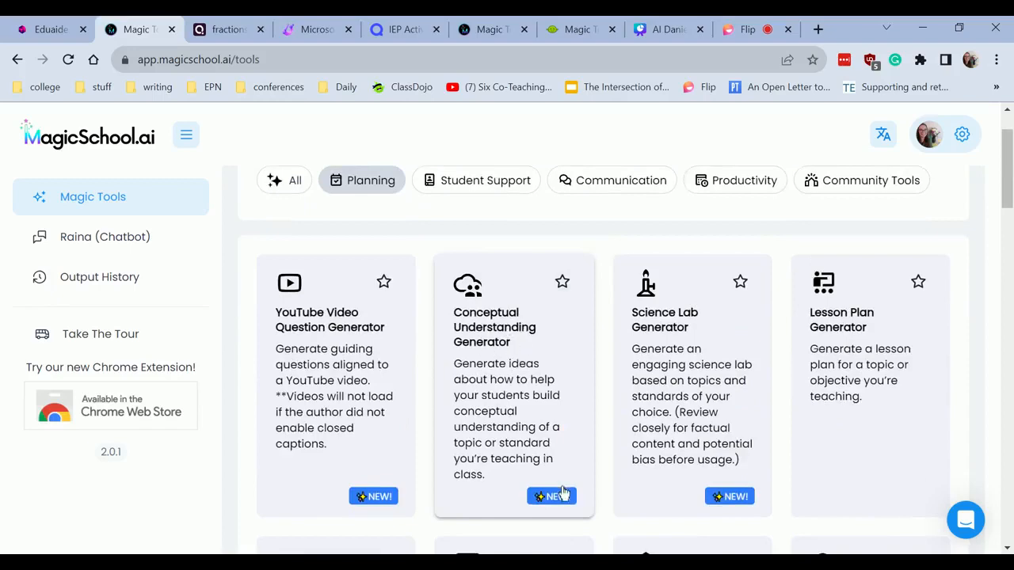
{"action": "left_click", "coordinate": [494, 327]}
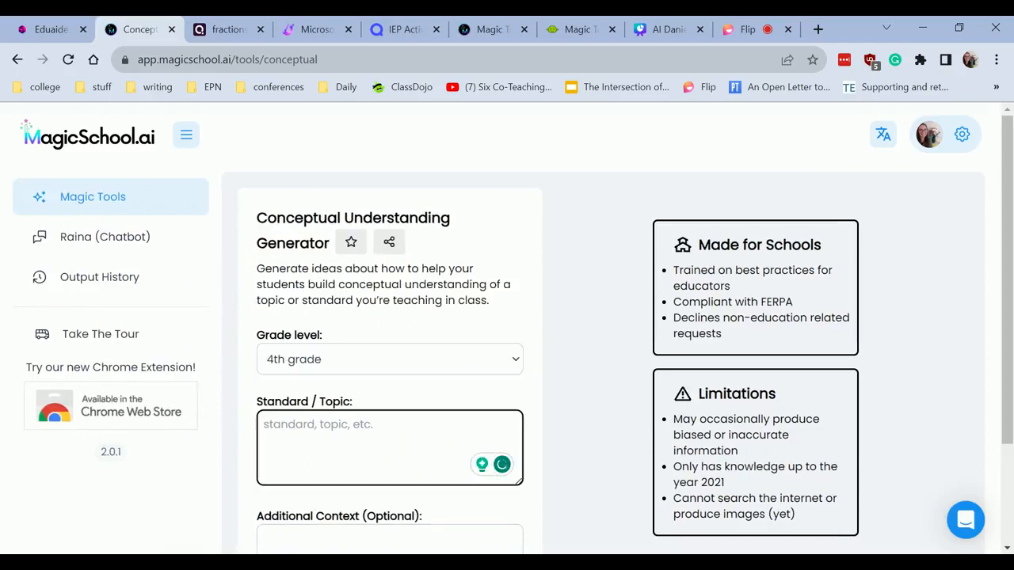
{"action": "type", "text": "3 branches of government"}
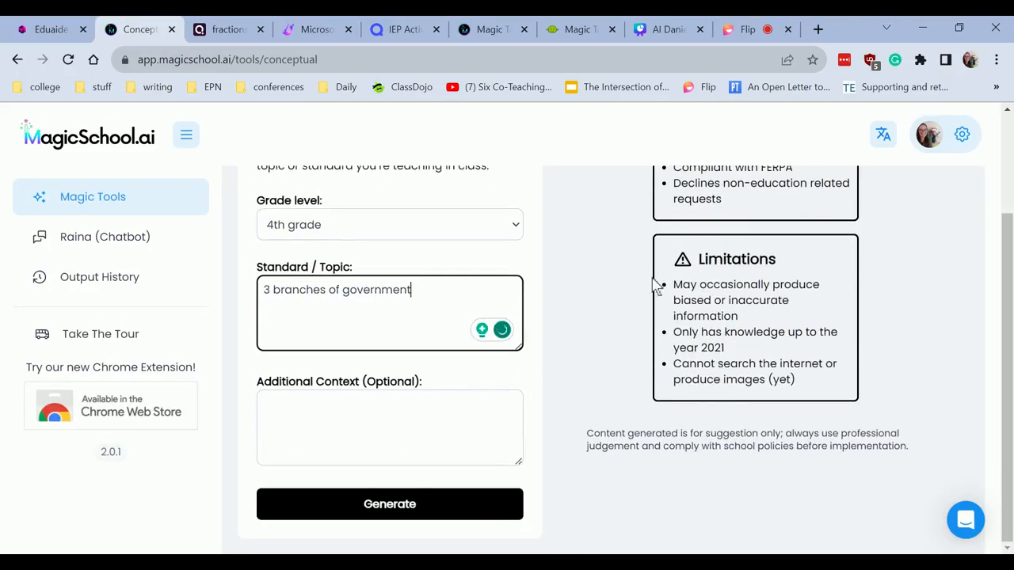
{"action": "left_click", "coordinate": [389, 504]}
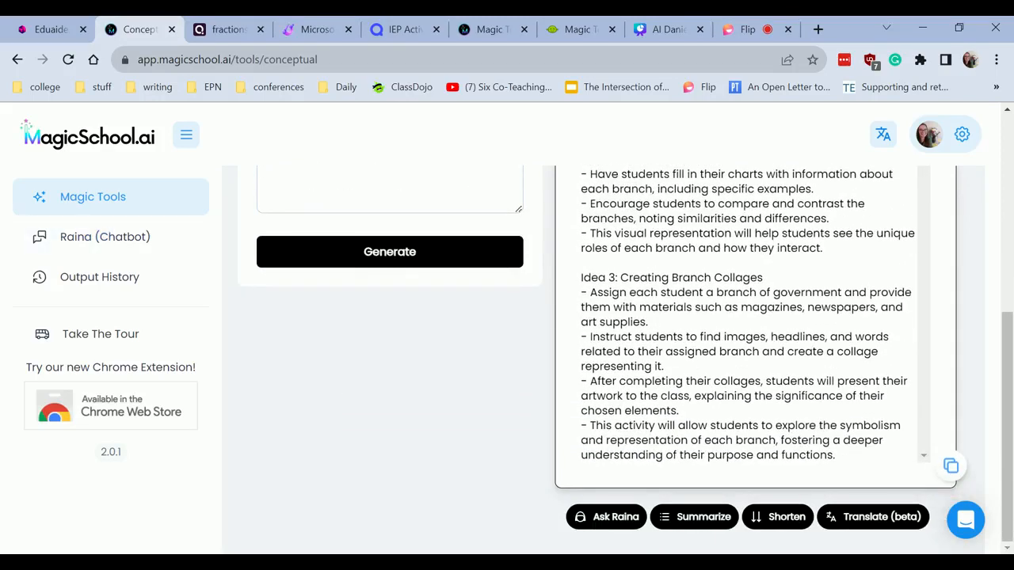
{"action": "left_click", "coordinate": [17, 59]}
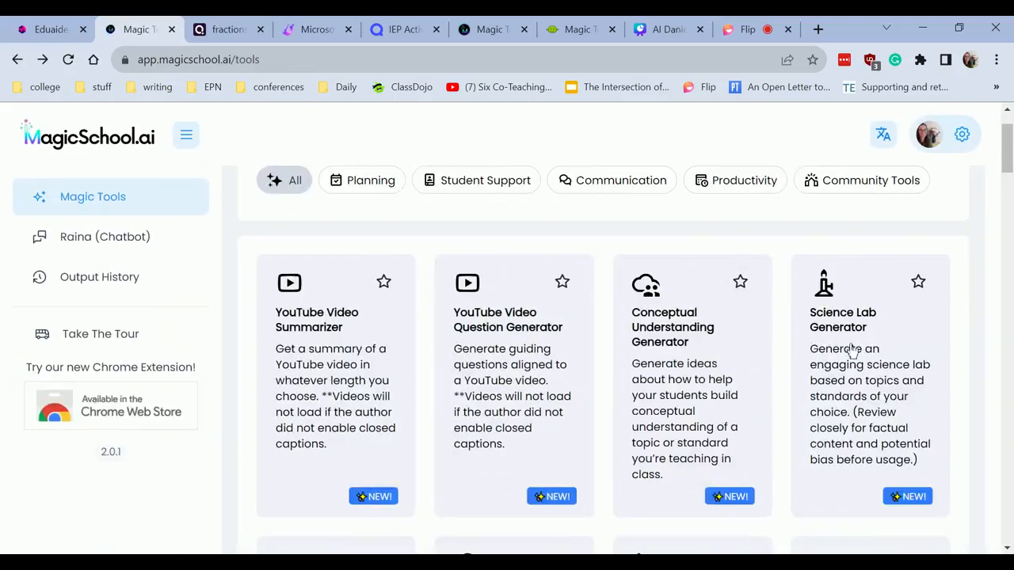
{"action": "scroll", "scroll_direction": "down", "scroll_amount": 3}
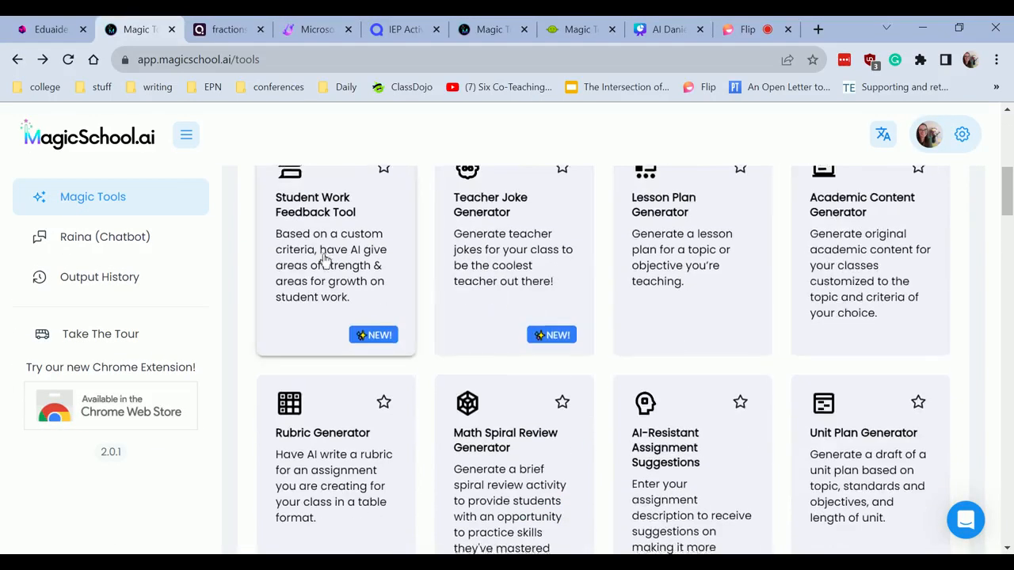
{"action": "scroll", "scroll_direction": "down", "scroll_amount": 3}
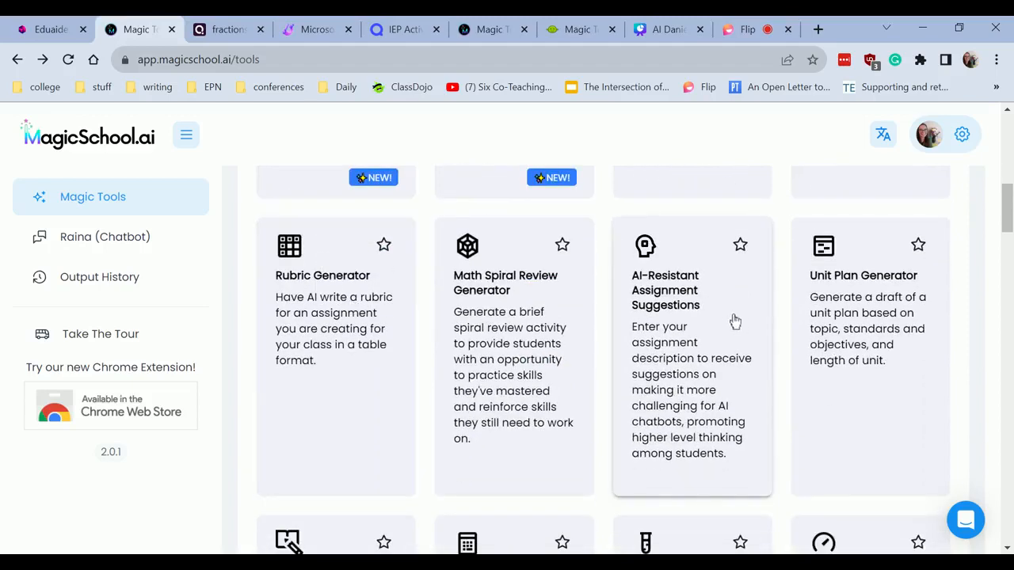
{"action": "mouse_move", "coordinate": [724, 318]}
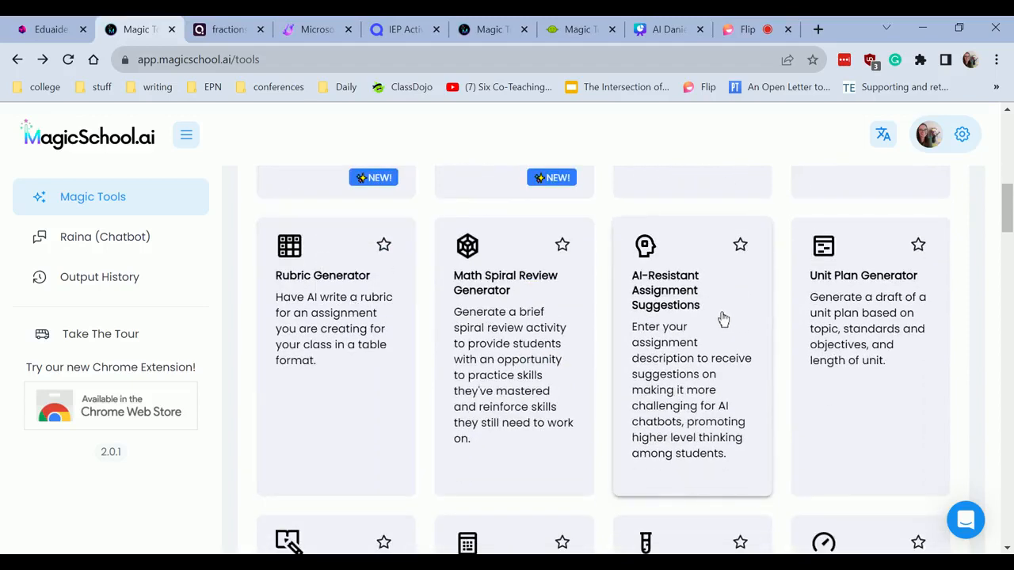
{"action": "scroll", "scroll_direction": "down", "scroll_amount": 3}
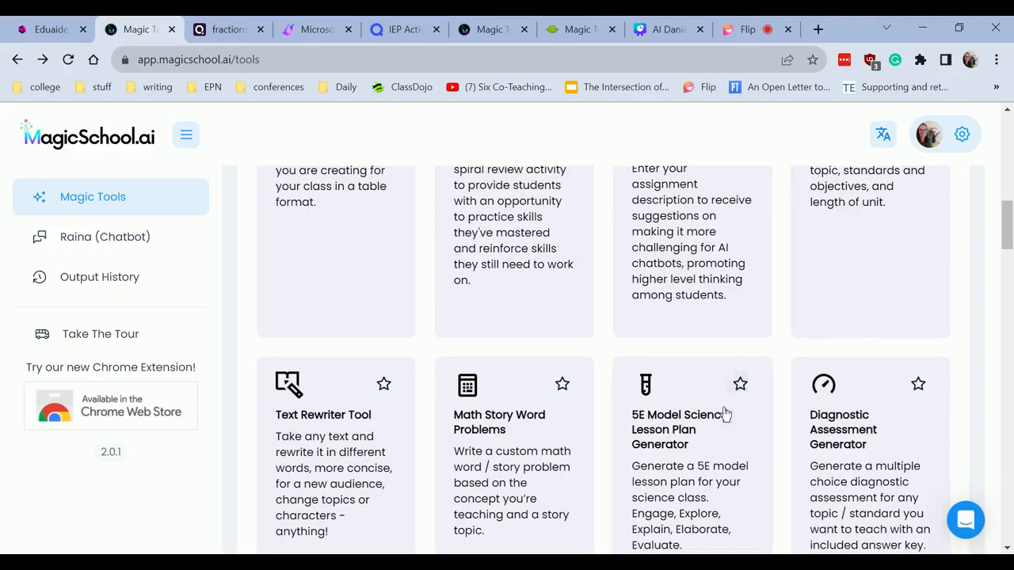
{"action": "scroll", "scroll_direction": "down", "scroll_amount": 3}
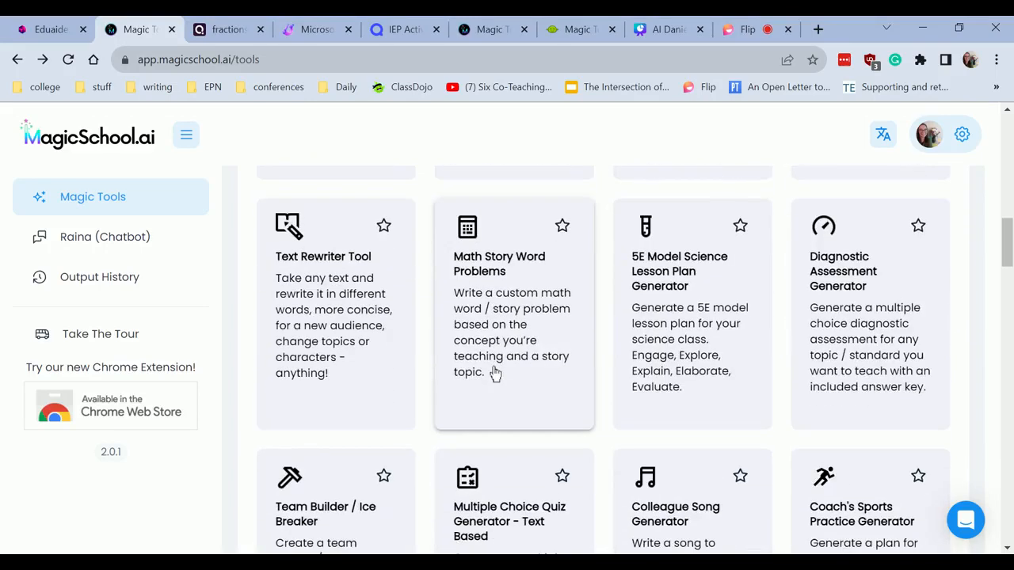
{"action": "scroll", "scroll_direction": "down", "scroll_amount": 3}
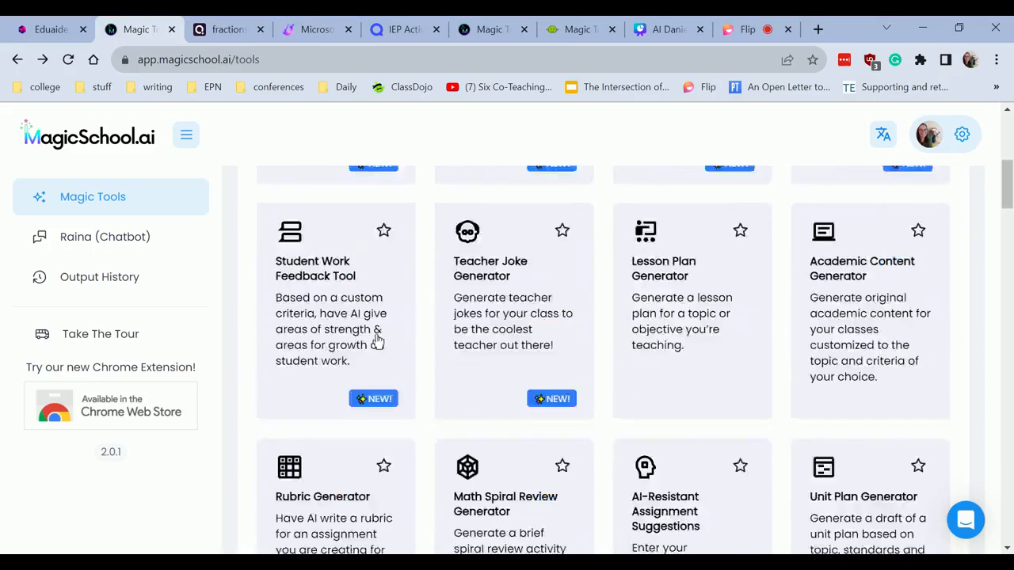
Return to the Canva deck at the Planning and Prep slide and show the presenting options
{"action": "left_click", "coordinate": [668, 29]}
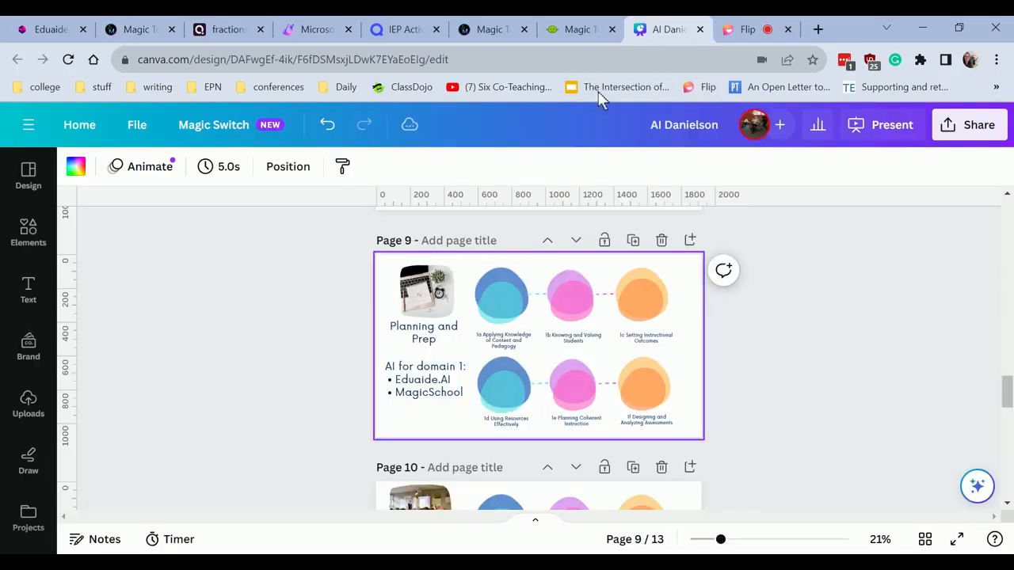
{"action": "left_click", "coordinate": [892, 124]}
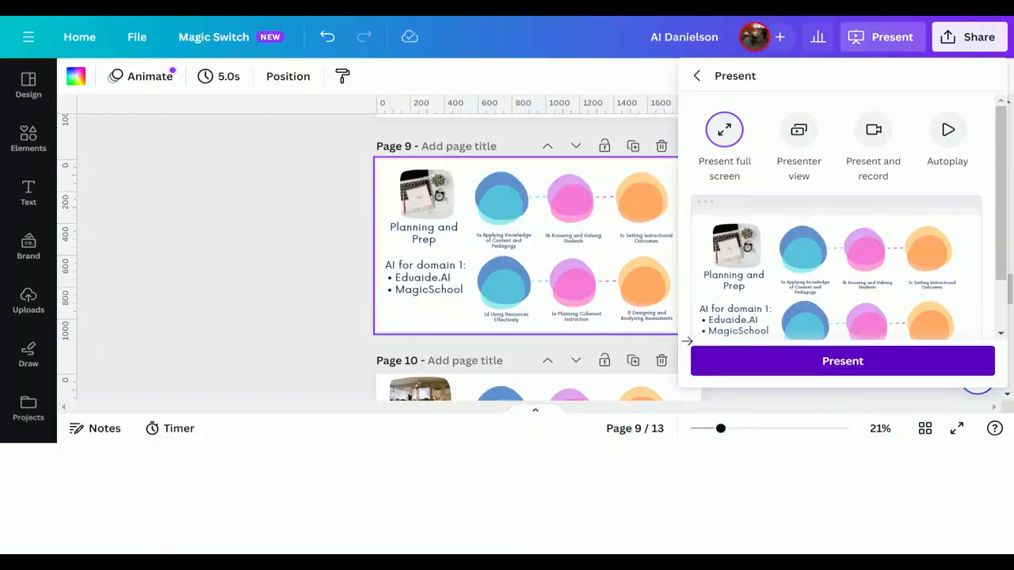
{"action": "left_click", "coordinate": [723, 129]}
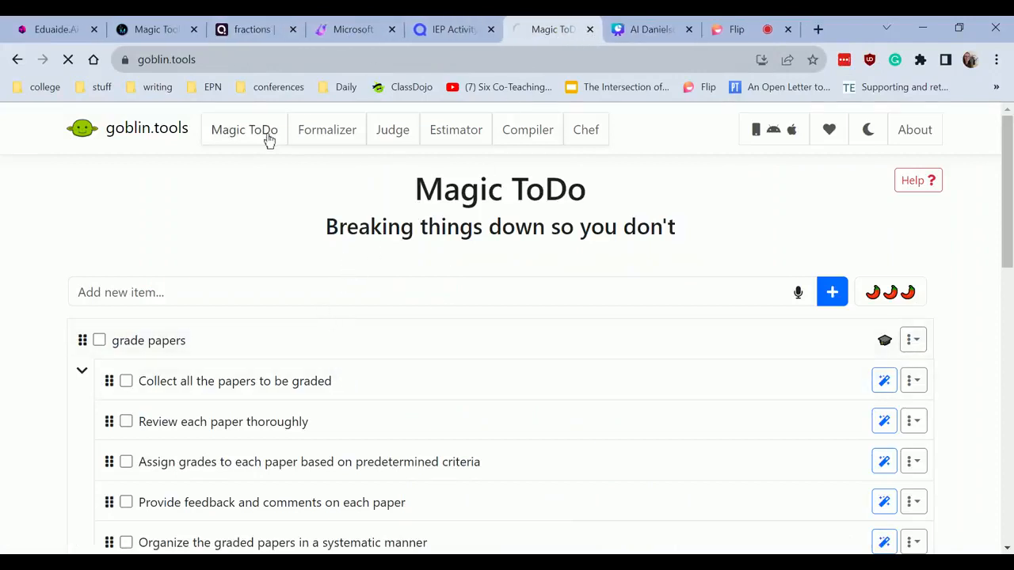
Add '5 paragraph essay about the branches of government' as a new task above 'grade papers'
{"action": "left_click", "coordinate": [316, 292]}
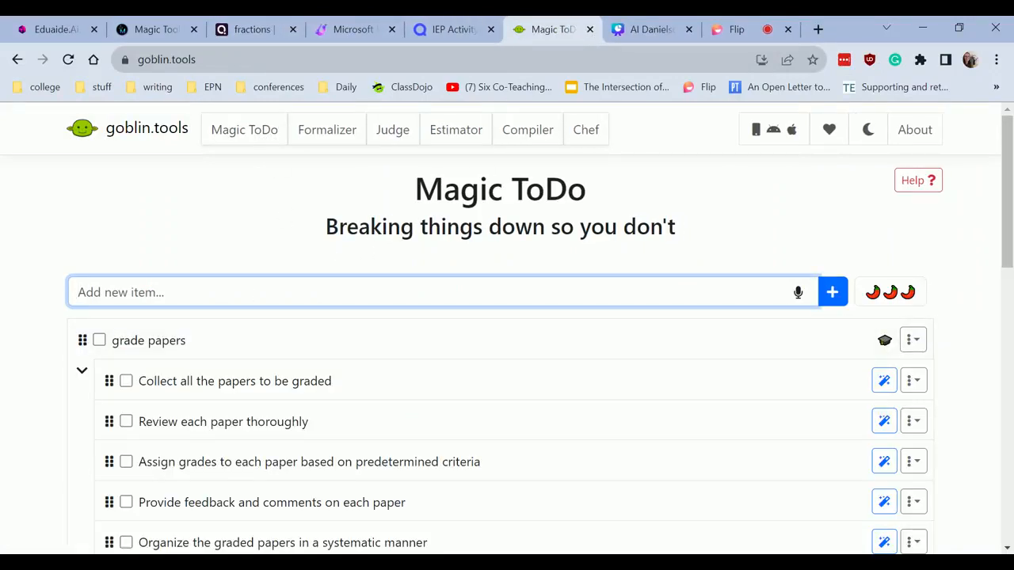
{"action": "type", "text": "5"}
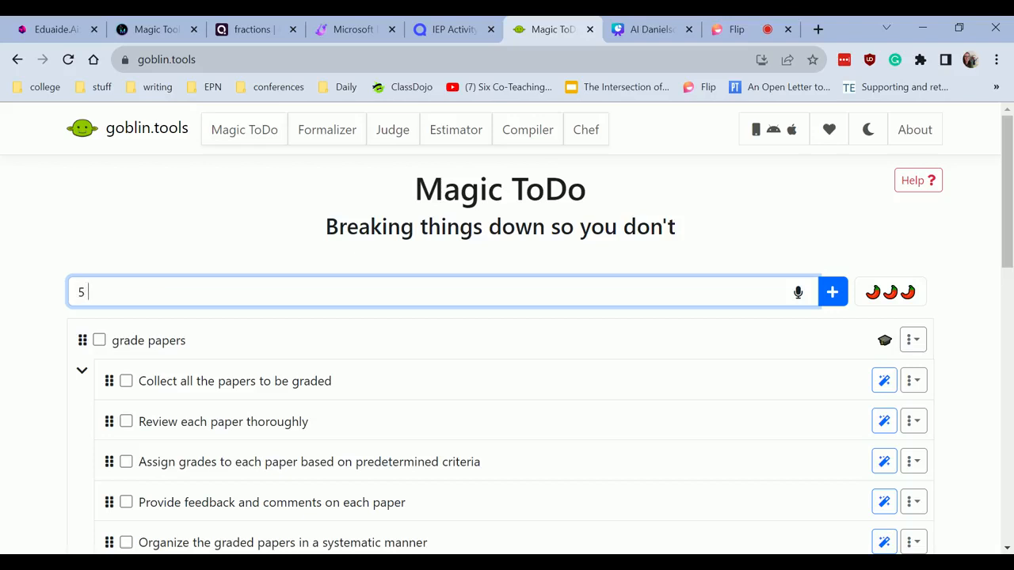
{"action": "type", "text": "paragraph"}
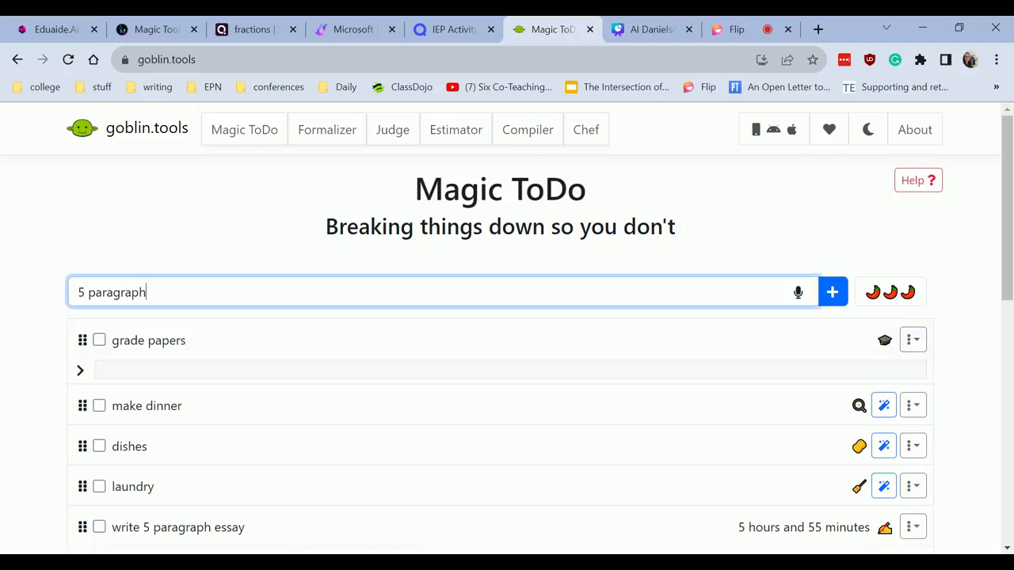
{"action": "type", "text": "essay about the branches of governmen"}
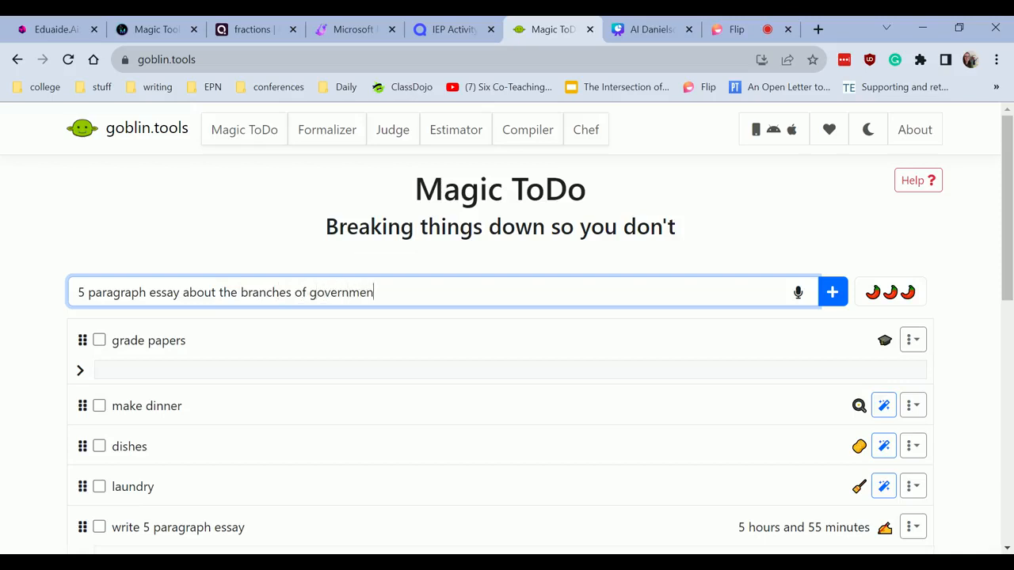
{"action": "left_click", "coordinate": [79, 370]}
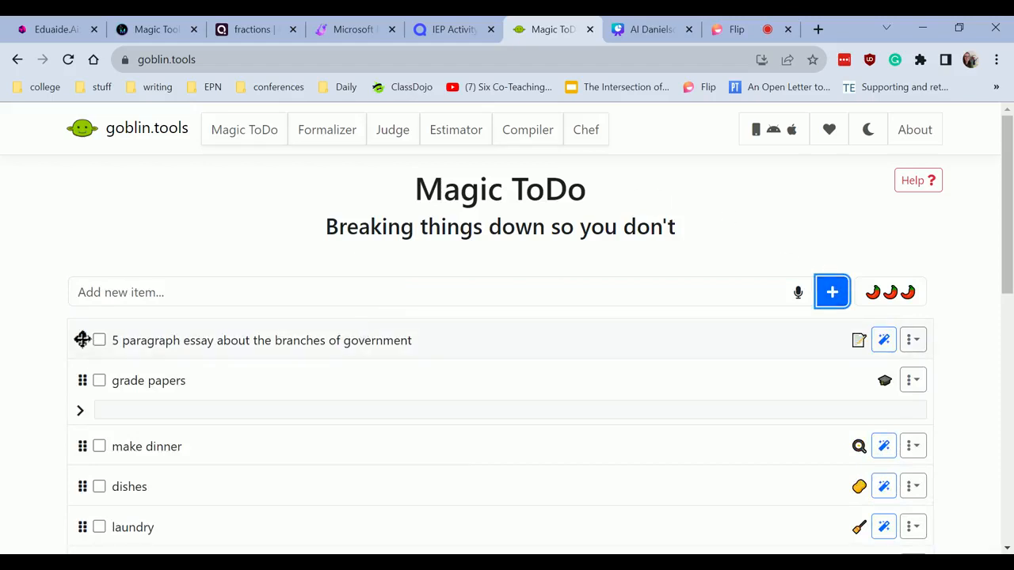
Break the essay task into steps and split 'Choose a topic for the essay' into sub-steps
{"action": "left_click", "coordinate": [882, 340]}
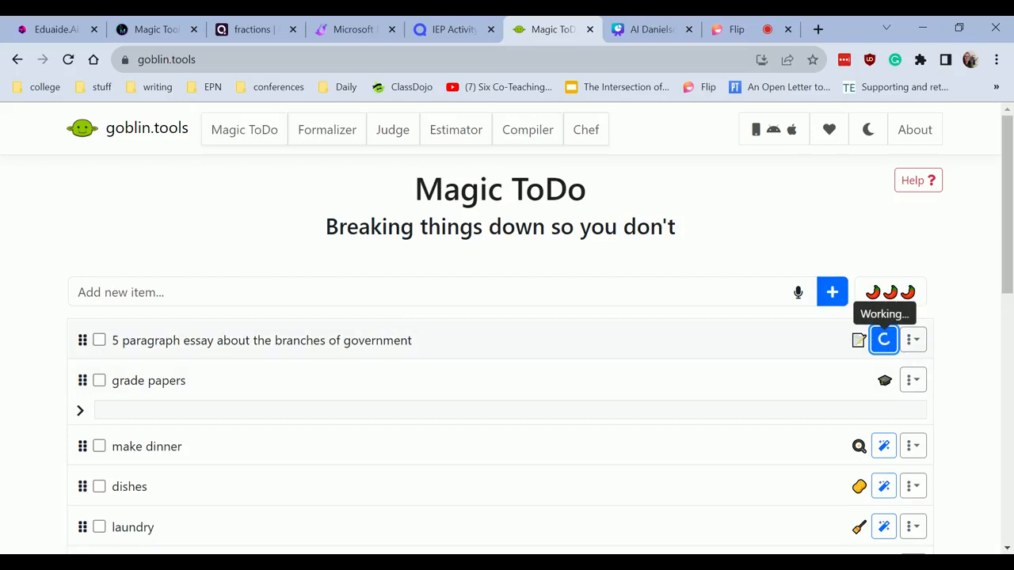
{"action": "left_click", "coordinate": [883, 339]}
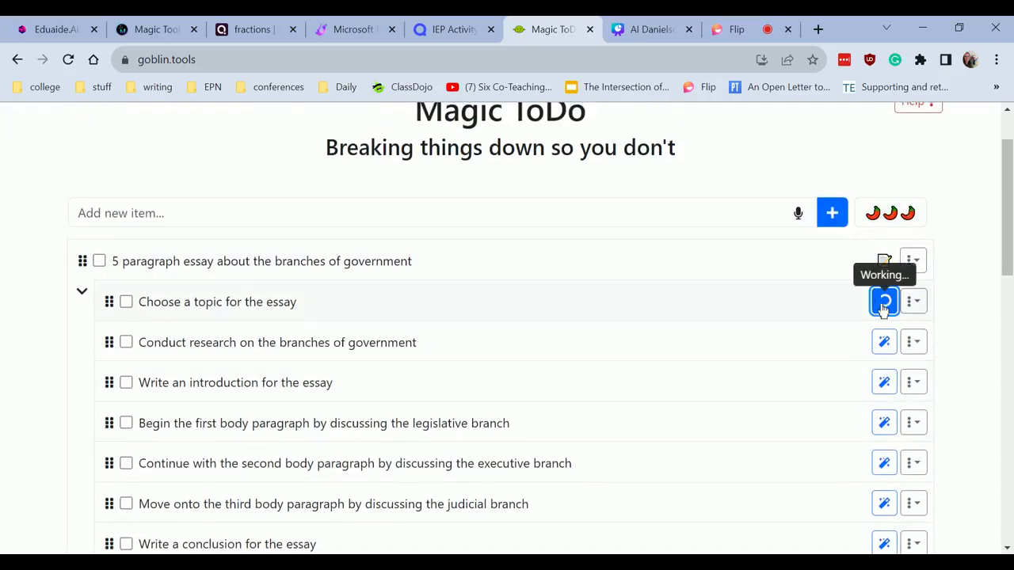
{"action": "left_click", "coordinate": [883, 301]}
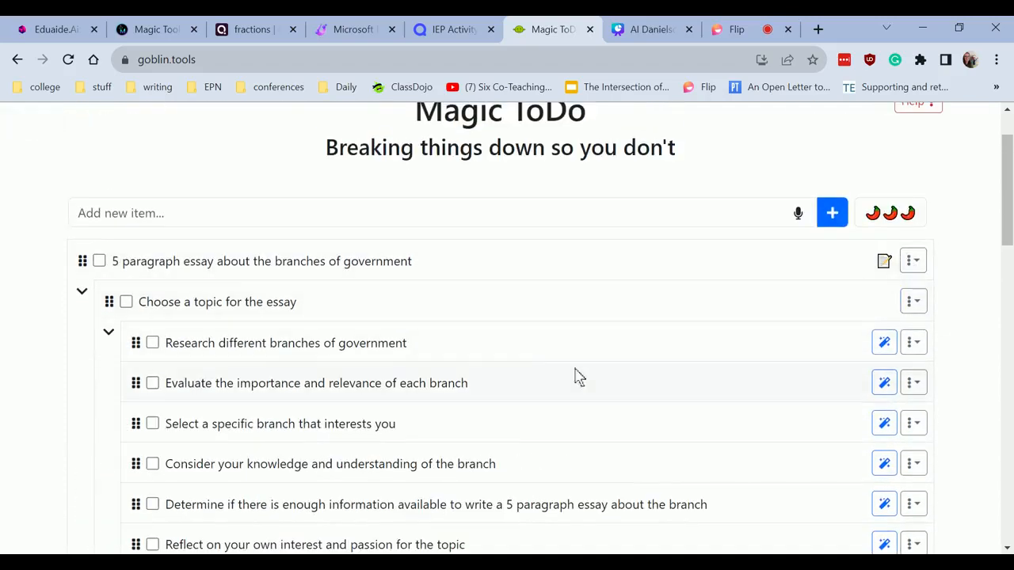
{"action": "mouse_move", "coordinate": [537, 401]}
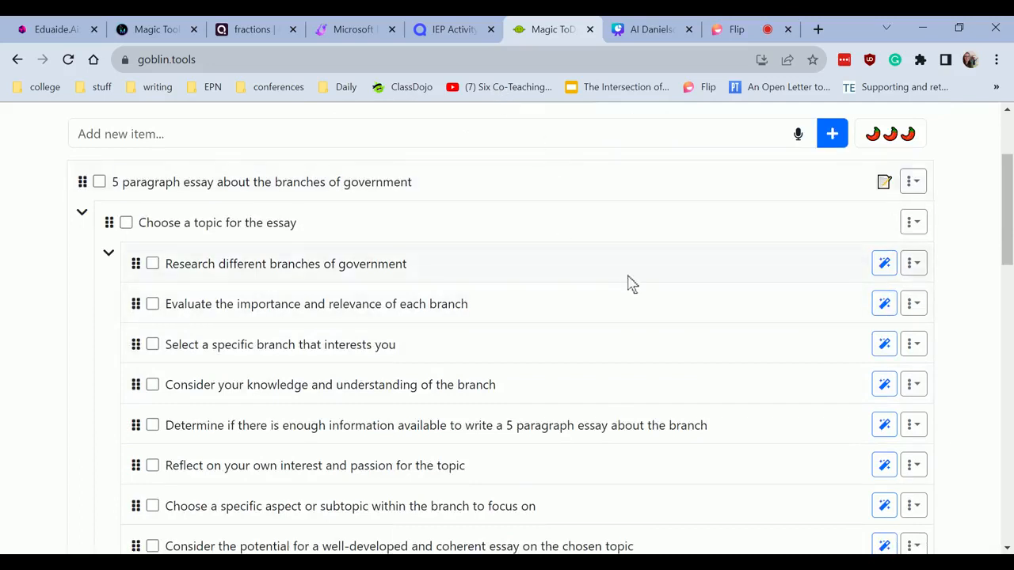
Split 'Proofread and edit the essay' into detailed sub-steps
{"action": "scroll", "scroll_direction": "up", "scroll_amount": 3}
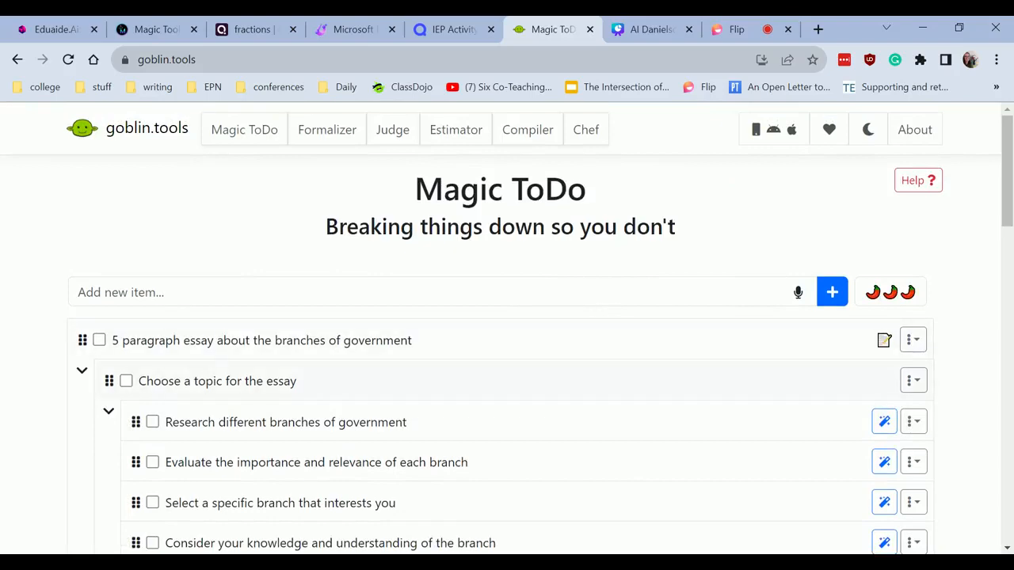
{"action": "mouse_move", "coordinate": [243, 335]}
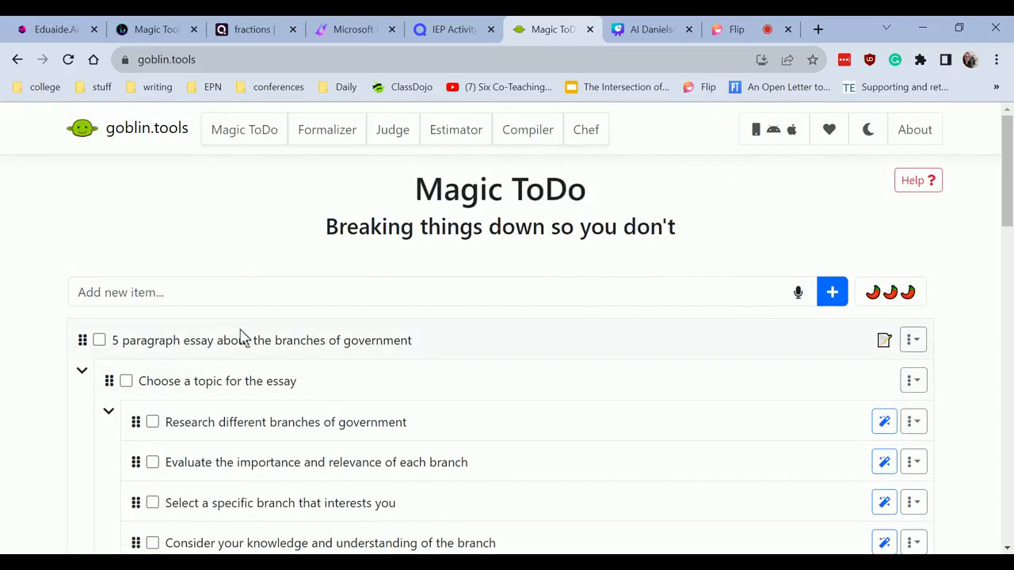
{"action": "scroll", "scroll_direction": "down", "scroll_amount": 3}
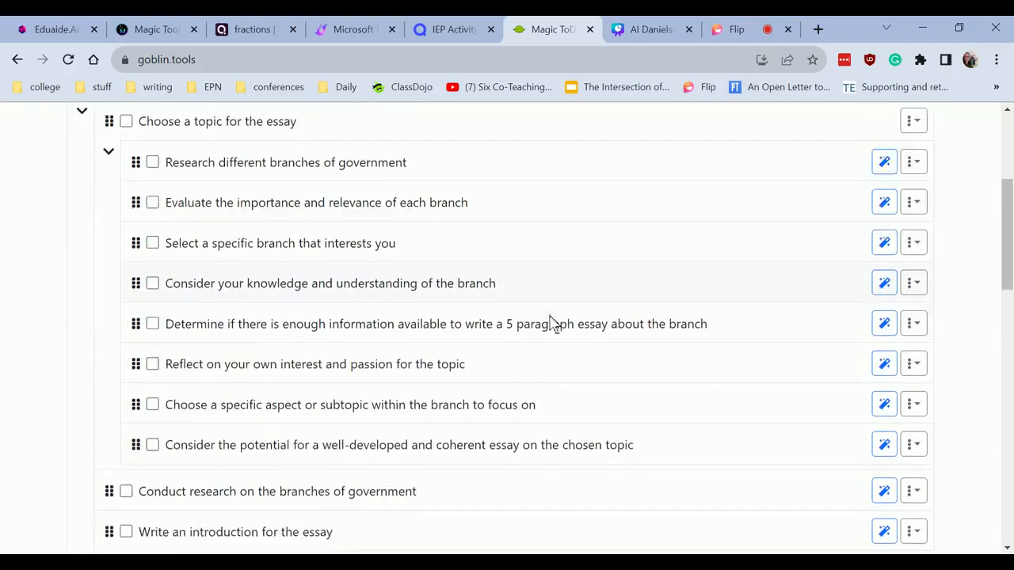
{"action": "scroll", "scroll_direction": "down", "scroll_amount": 3}
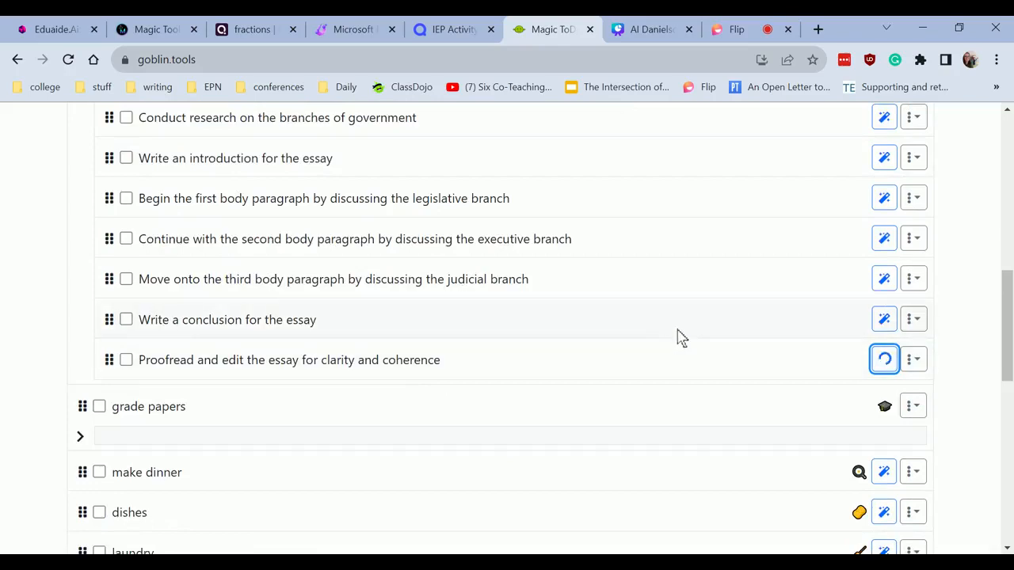
{"action": "left_click", "coordinate": [884, 358]}
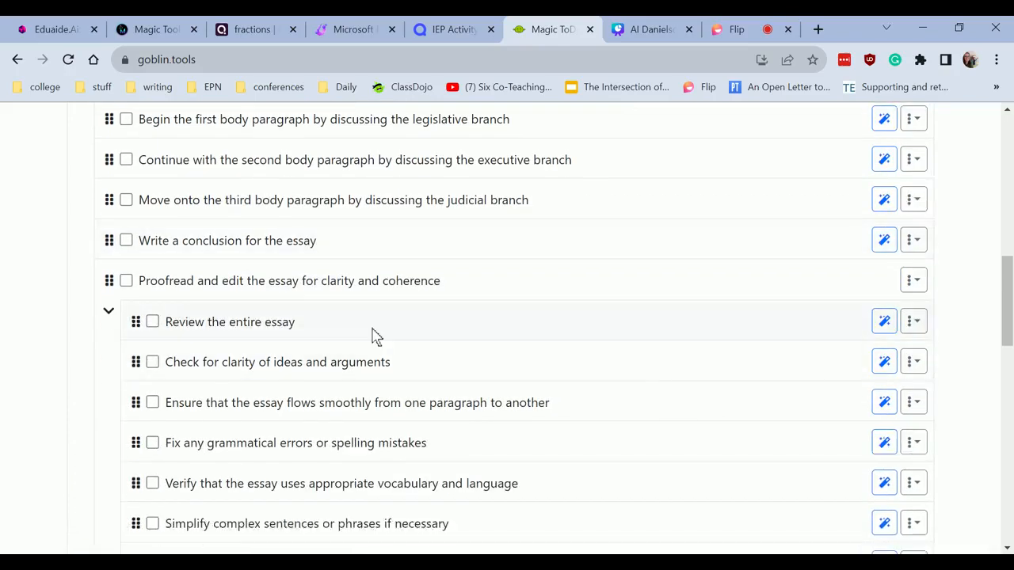
{"action": "mouse_move", "coordinate": [461, 449]}
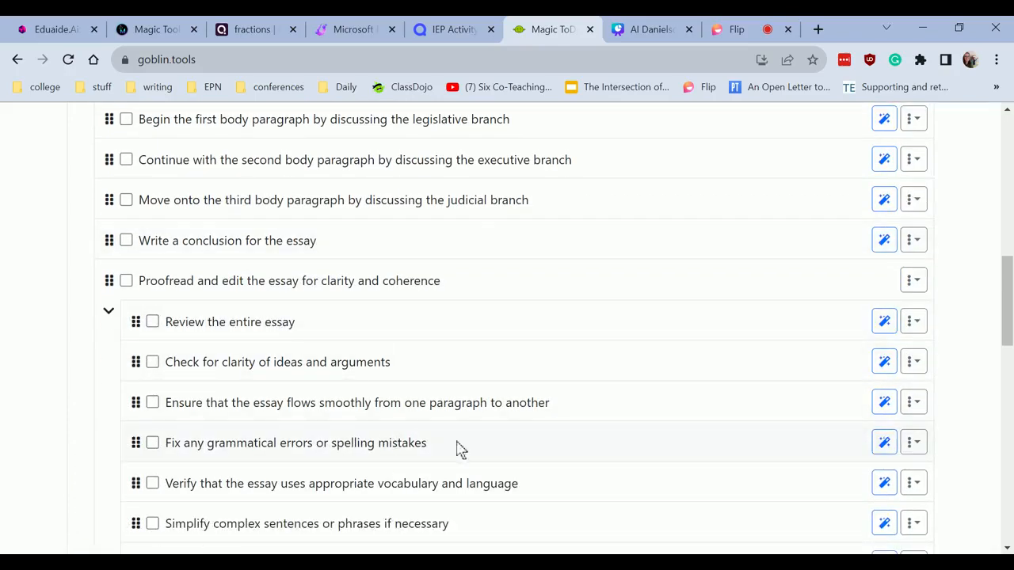
{"action": "scroll", "scroll_direction": "up", "scroll_amount": 3}
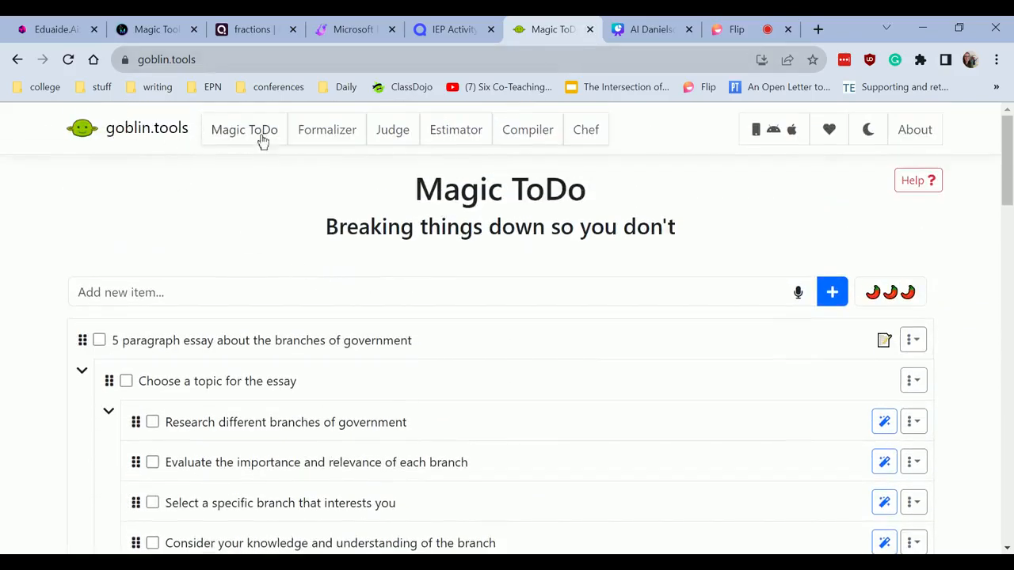
Switch goblin.tools to its Estimator page for activity time estimates
{"action": "left_click", "coordinate": [455, 129]}
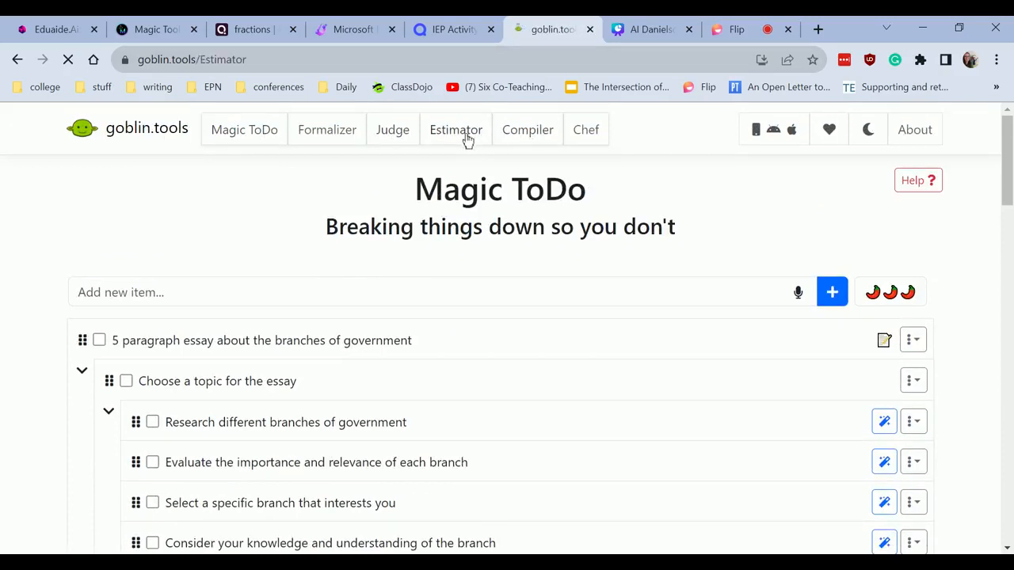
{"action": "left_click", "coordinate": [455, 129]}
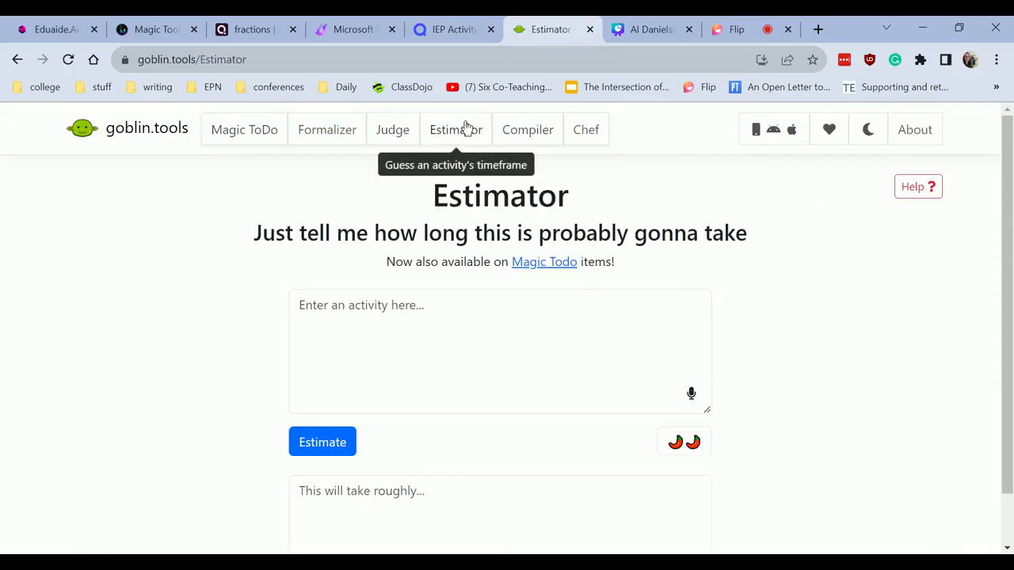
{"action": "mouse_move", "coordinate": [527, 129]}
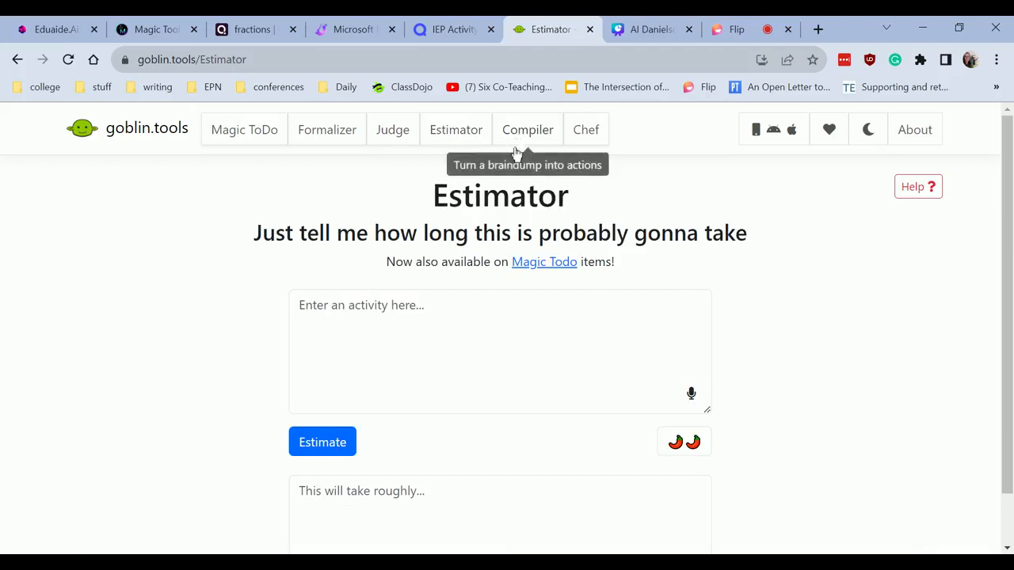
{"action": "mouse_move", "coordinate": [551, 176]}
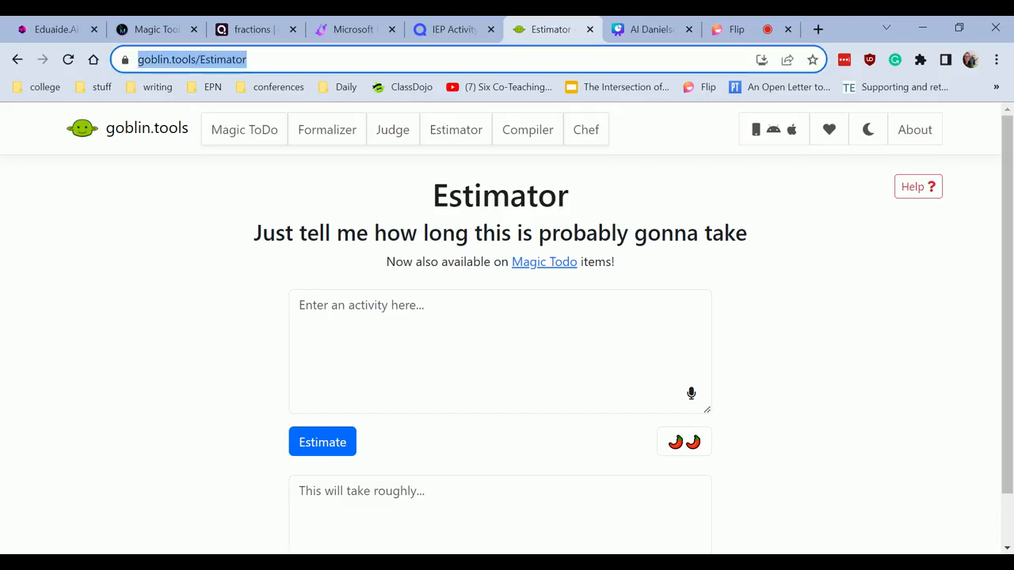
Present the Canva deck full screen, reaching slide 11, Learning Experiences
{"action": "left_click", "coordinate": [650, 29]}
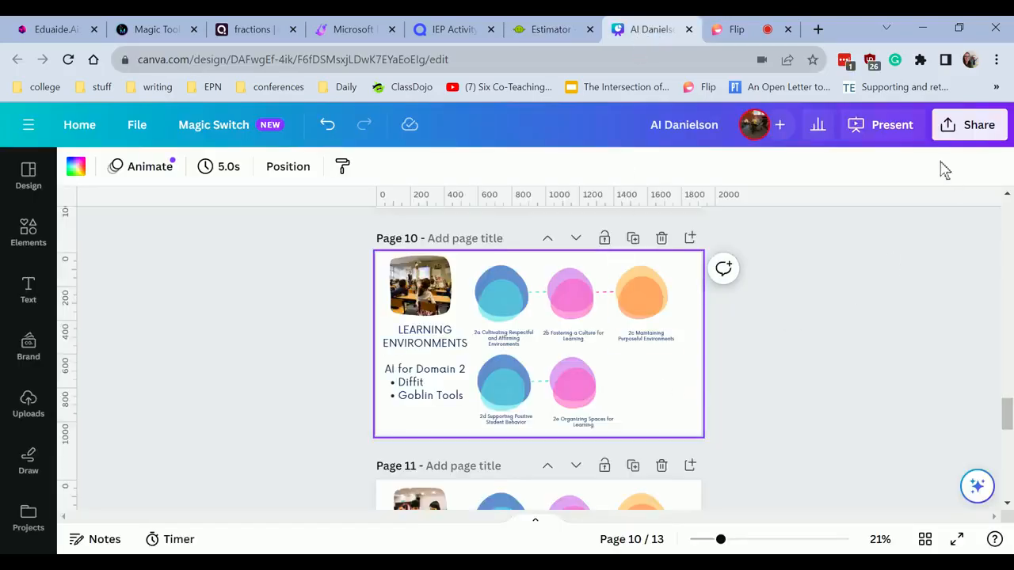
{"action": "left_click", "coordinate": [882, 125]}
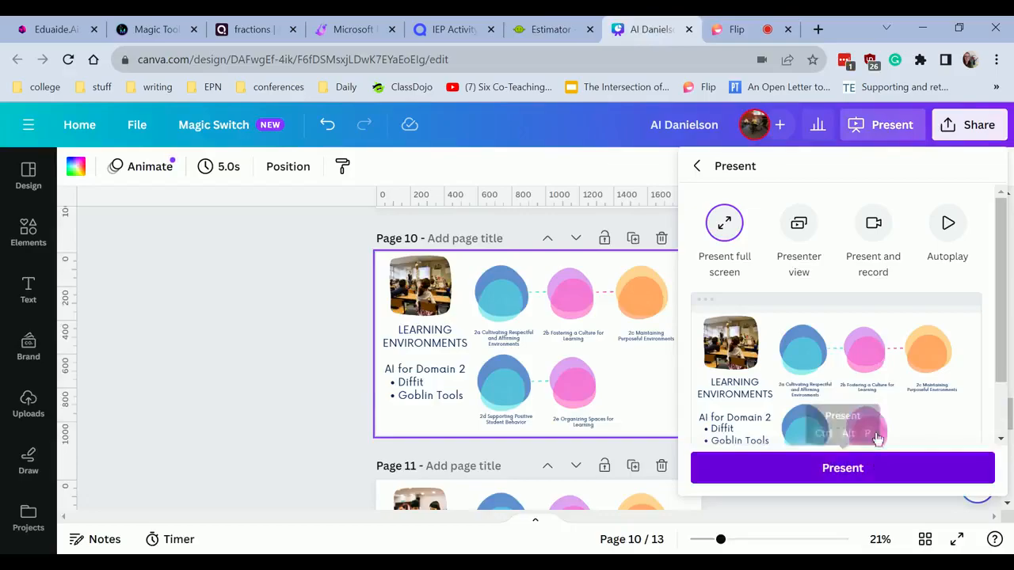
{"action": "left_click", "coordinate": [842, 467]}
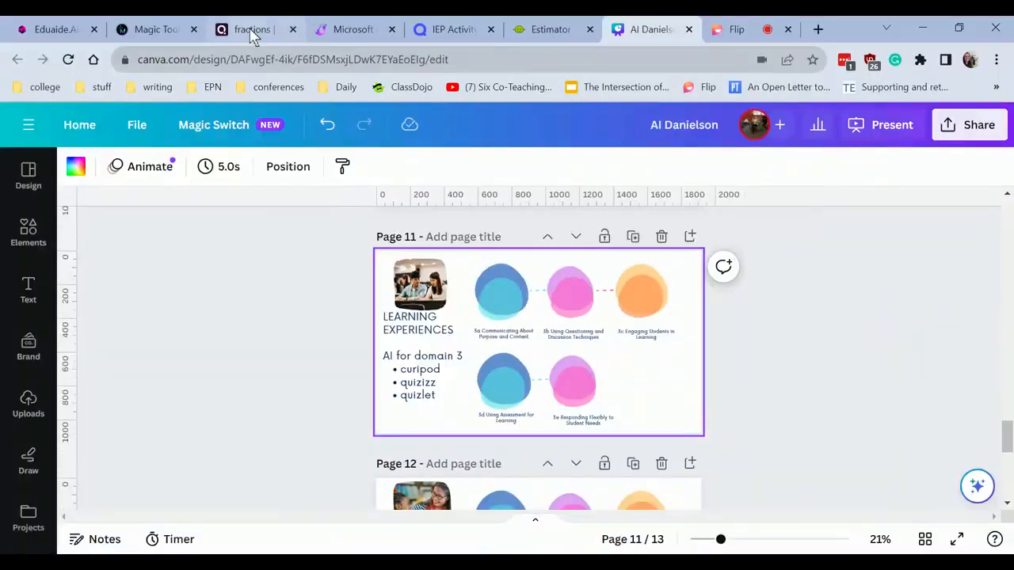
Open Quizizz AI's paste-a-URL quiz creator, then switch to the goblin.tools tab
{"action": "left_click", "coordinate": [252, 29]}
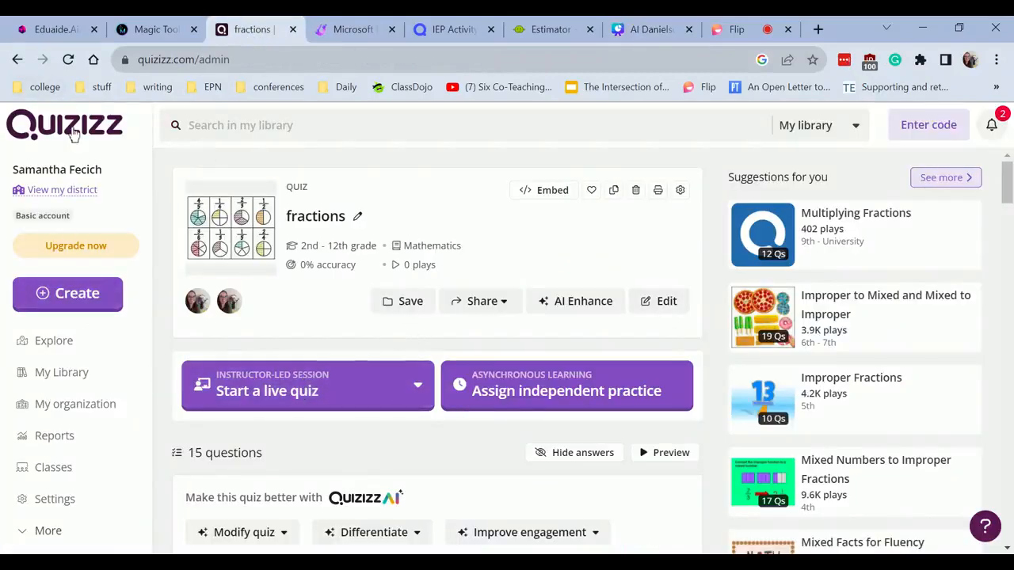
{"action": "left_click", "coordinate": [54, 340]}
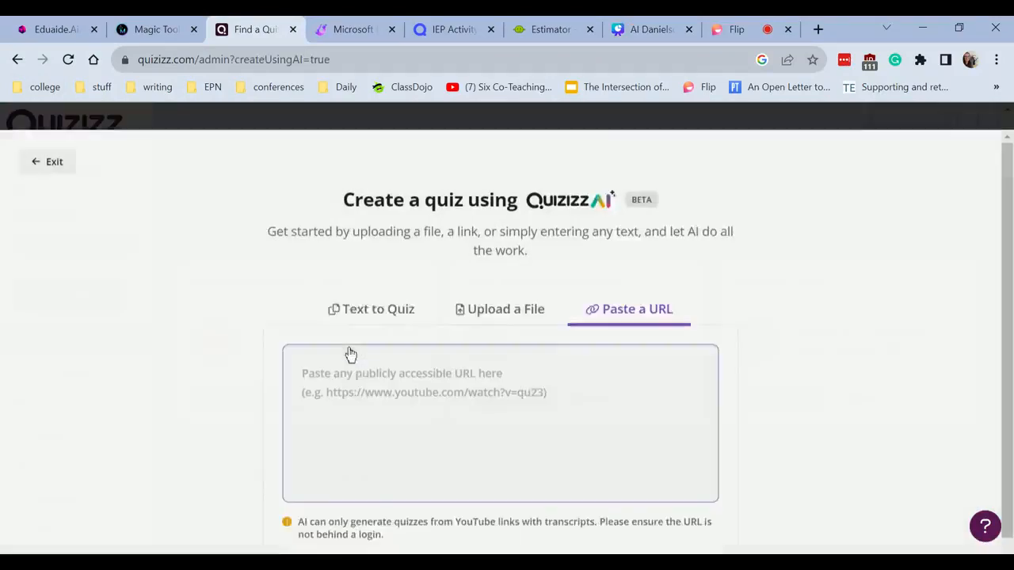
{"action": "scroll", "scroll_direction": "down", "scroll_amount": 3}
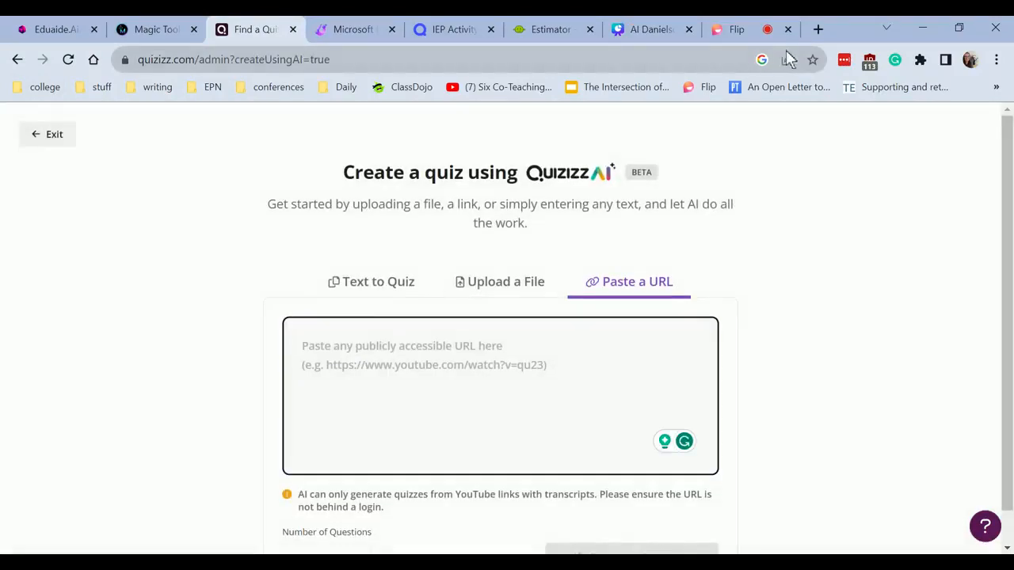
{"action": "left_click", "coordinate": [549, 30]}
{"action": "type", "text": "y"}
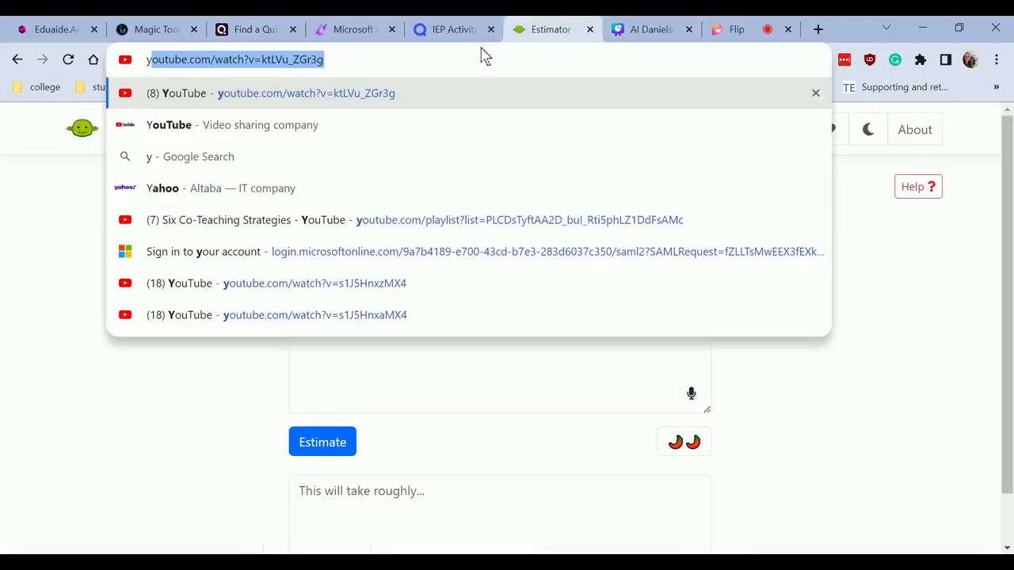
Search for Rita Pierson's 'every child needs a champion' TED talk and open it
{"action": "type", "text": "rita pearson ever"}
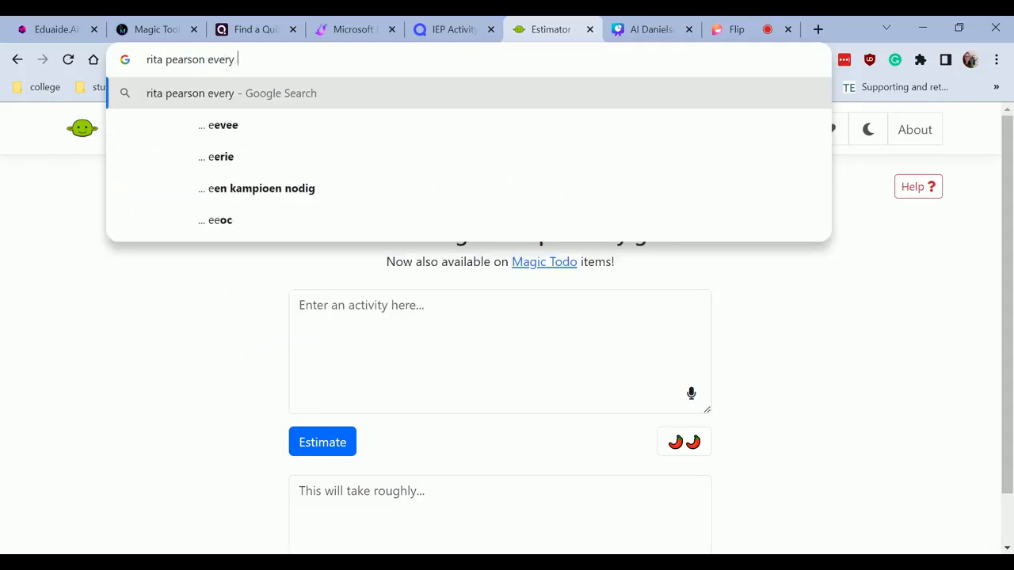
{"action": "type", "text": "child needs a ch"}
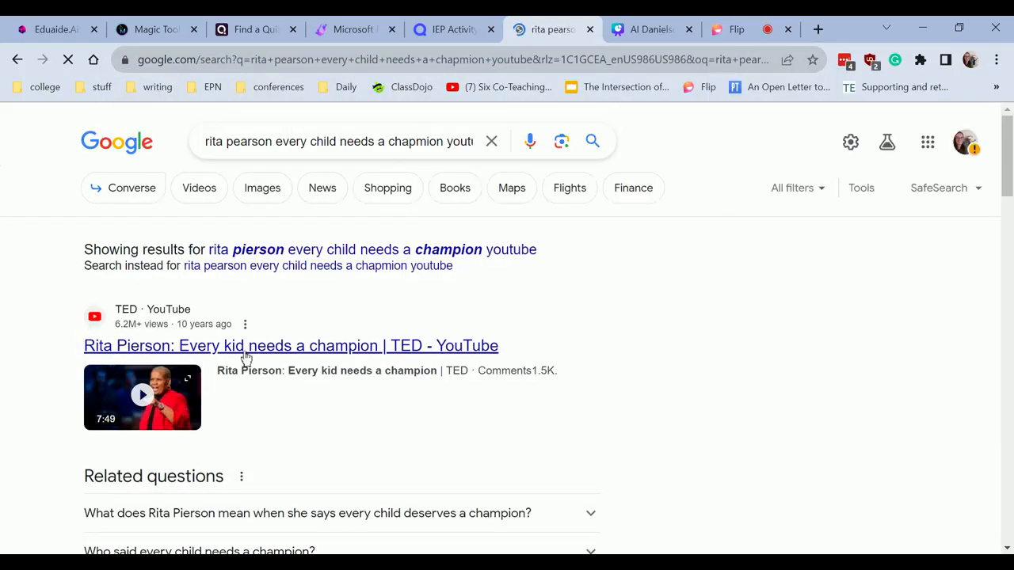
{"action": "left_click", "coordinate": [254, 29]}
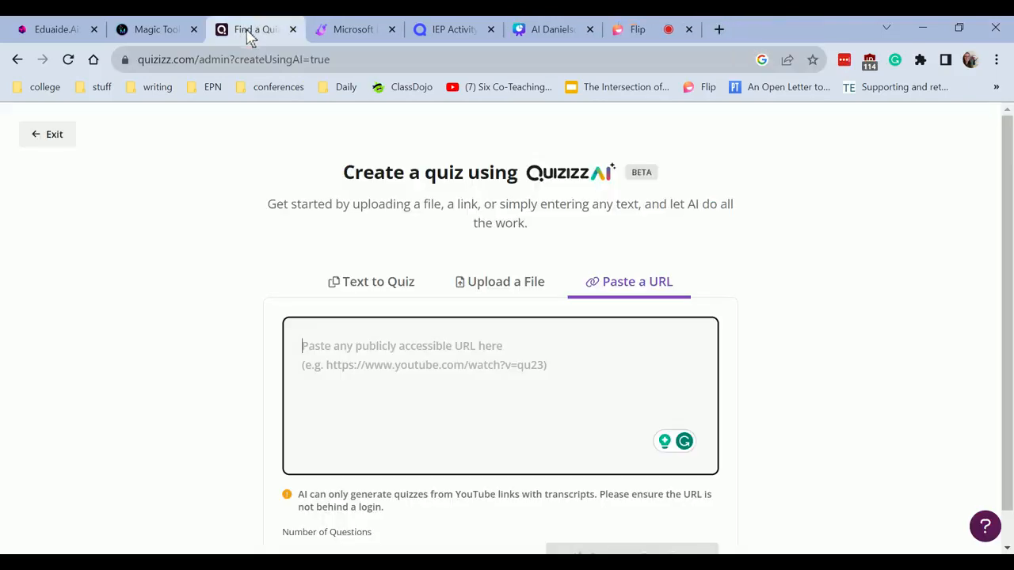
Paste the Rita Pierson YouTube link into Quizizz AI and generate questions
{"action": "type", "text": "https://www.youtube.com/watch?v=SFnMTHhKdkw&vl=en"}
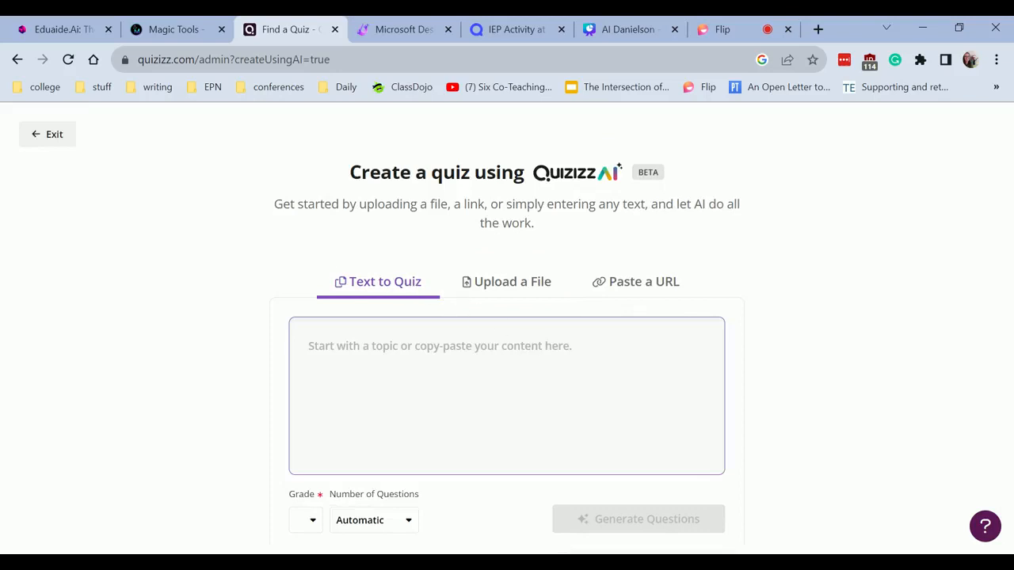
{"action": "left_click", "coordinate": [637, 281]}
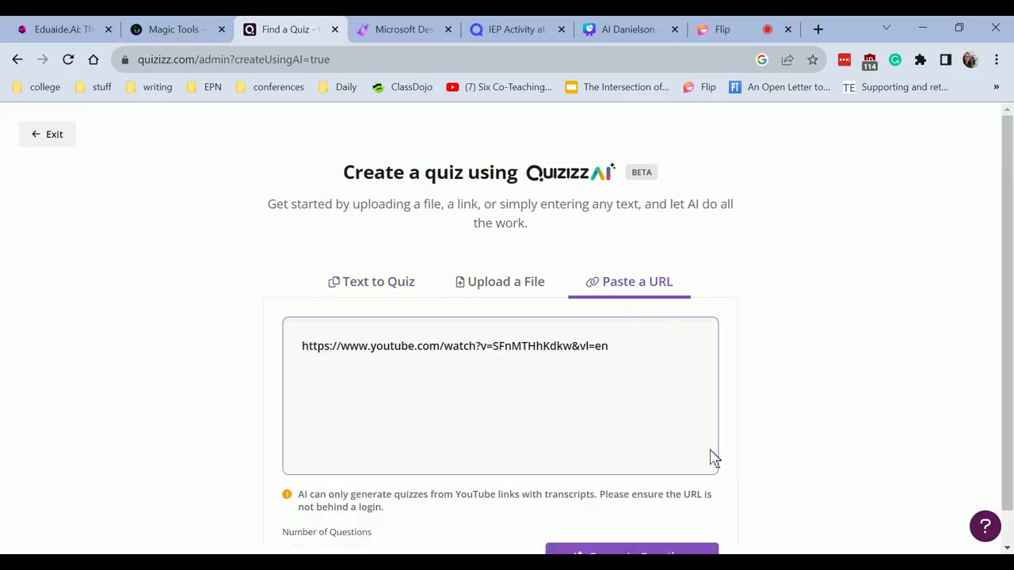
{"action": "scroll", "scroll_direction": "down", "scroll_amount": 3}
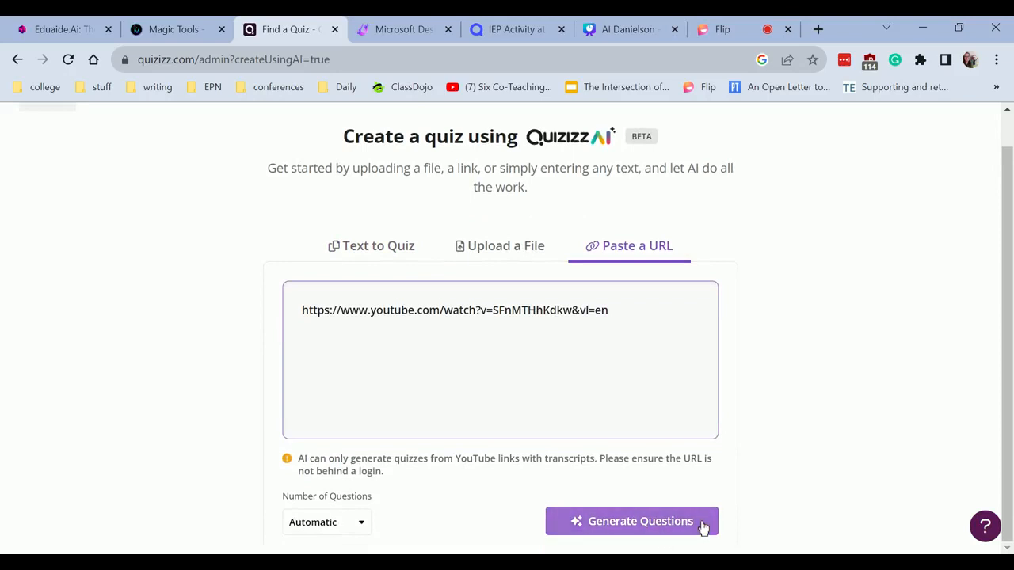
{"action": "left_click", "coordinate": [631, 521]}
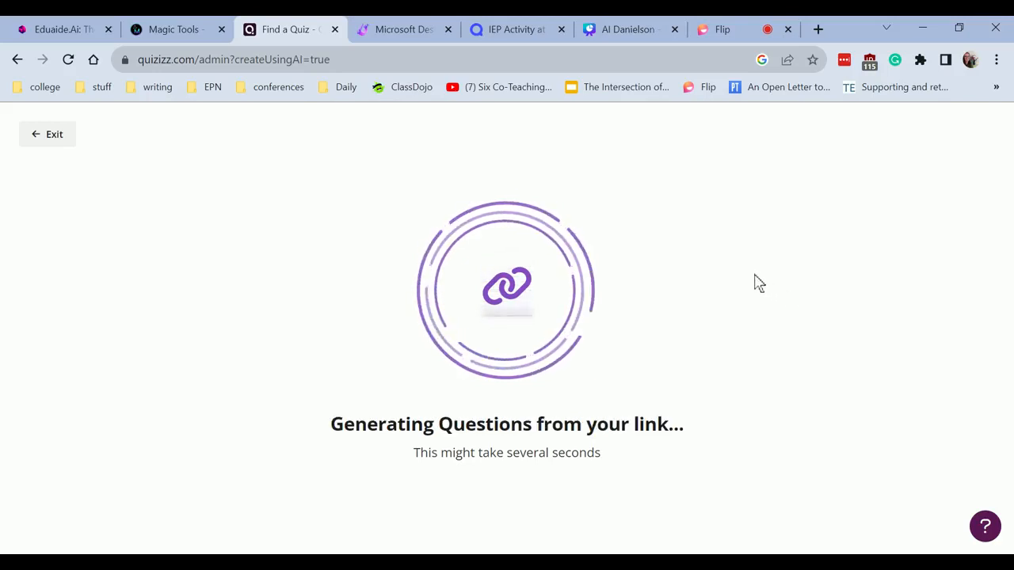
{"action": "mouse_move", "coordinate": [736, 271]}
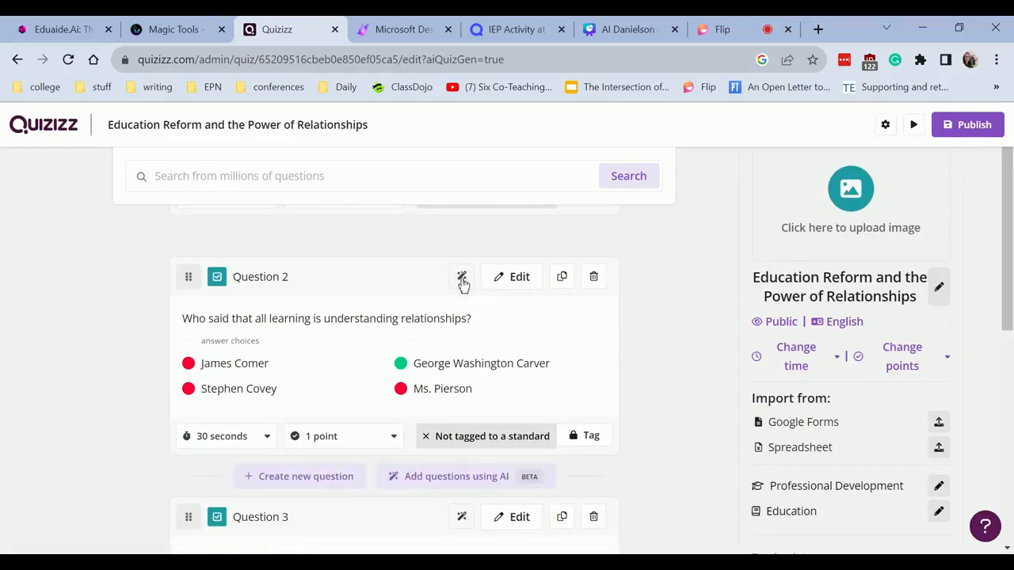
{"action": "left_click", "coordinate": [461, 276]}
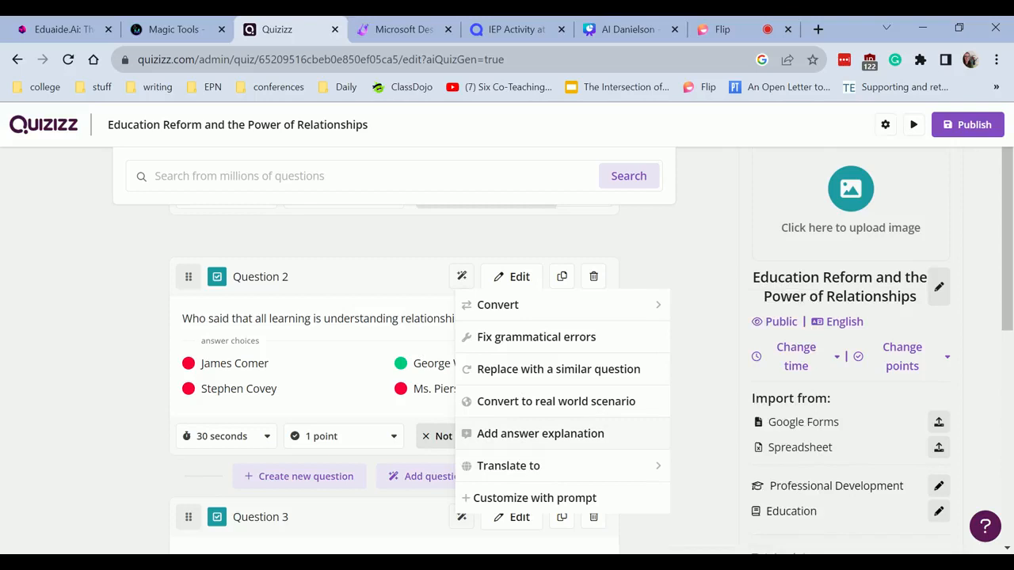
{"action": "left_click", "coordinate": [536, 337]}
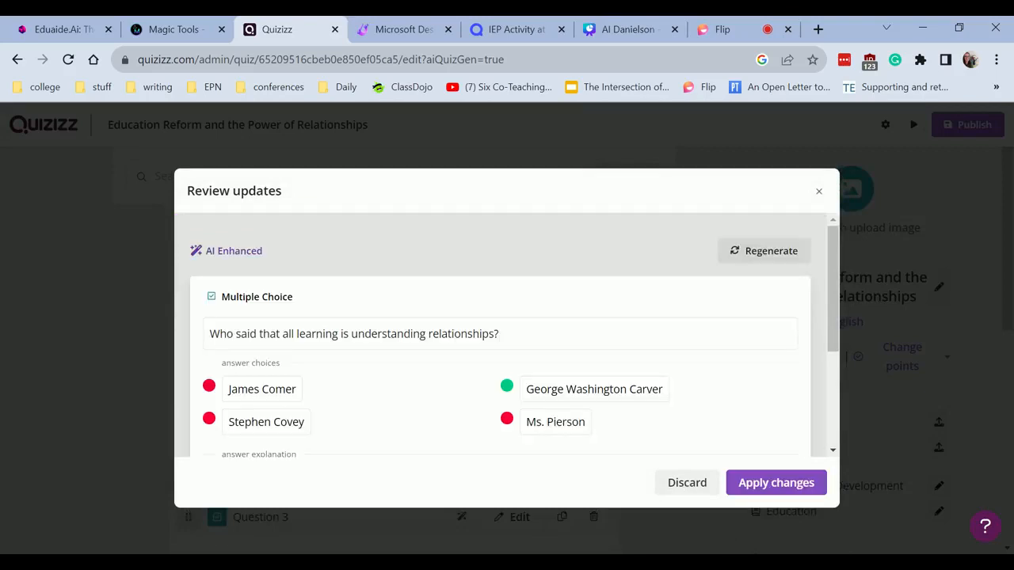
{"action": "scroll", "scroll_direction": "down", "scroll_amount": 3}
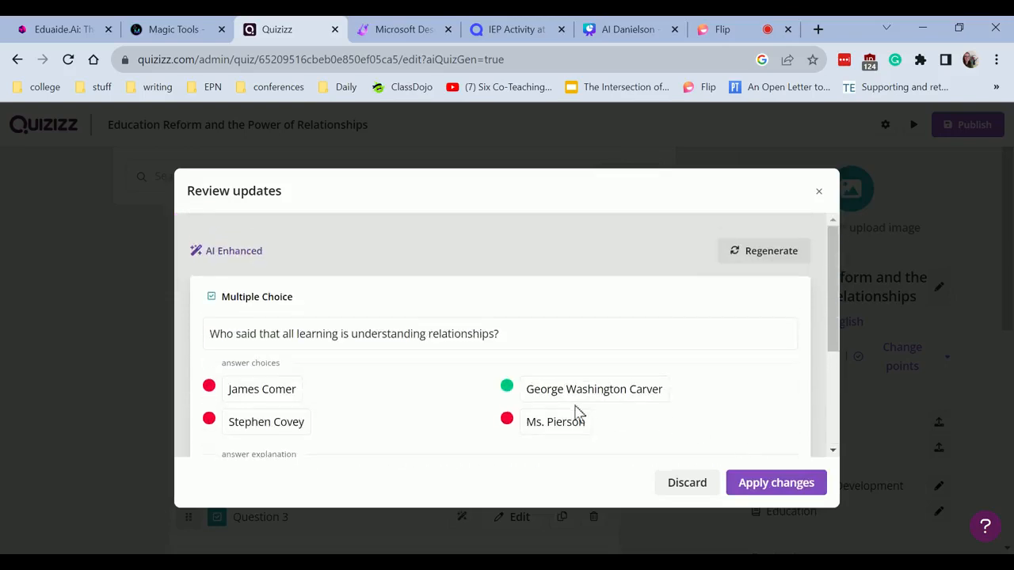
{"action": "left_click", "coordinate": [775, 482]}
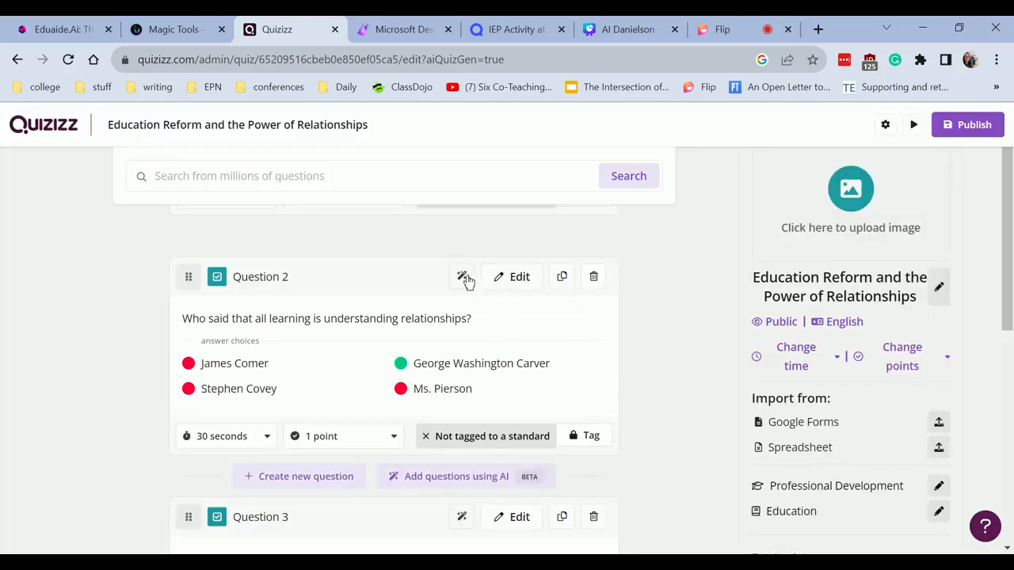
{"action": "left_click", "coordinate": [462, 276]}
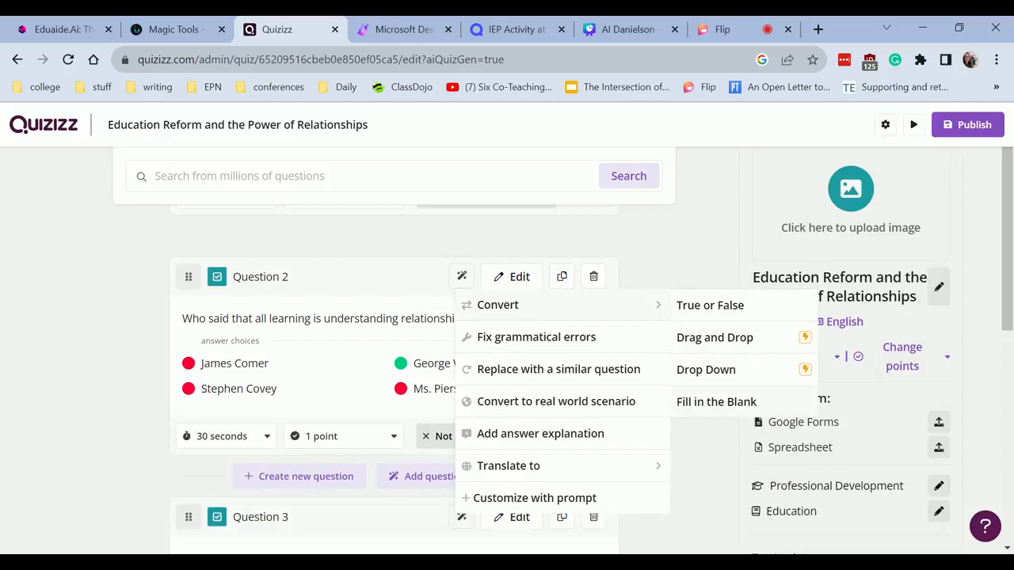
{"action": "left_click", "coordinate": [536, 336]}
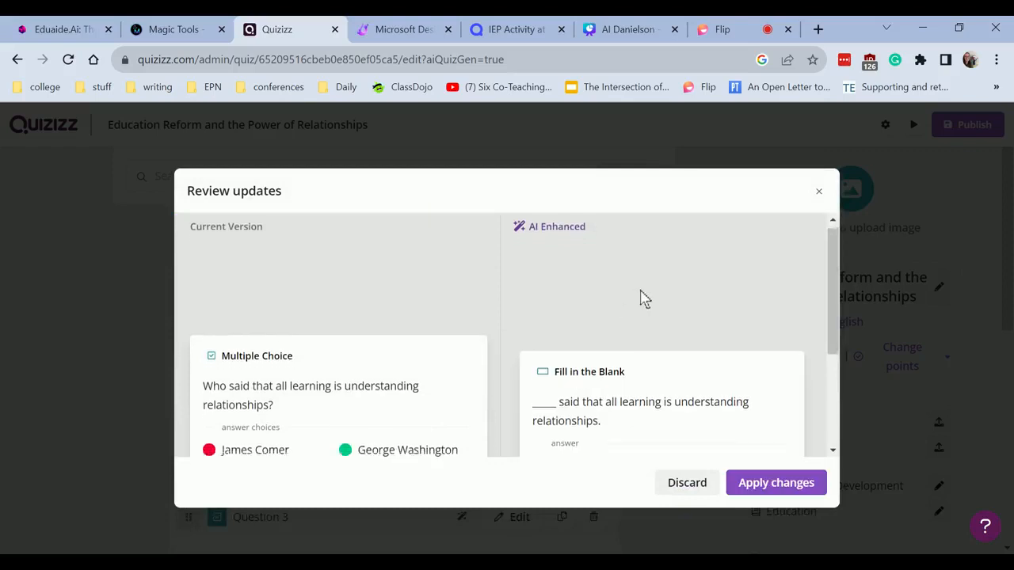
{"action": "scroll", "scroll_direction": "down", "scroll_amount": 3}
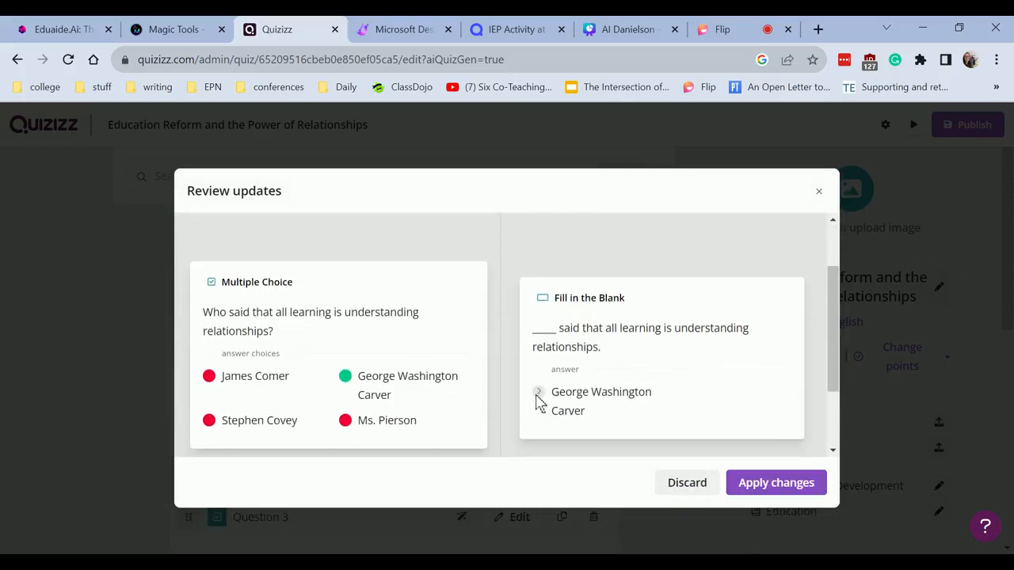
{"action": "scroll", "scroll_direction": "down", "scroll_amount": 3}
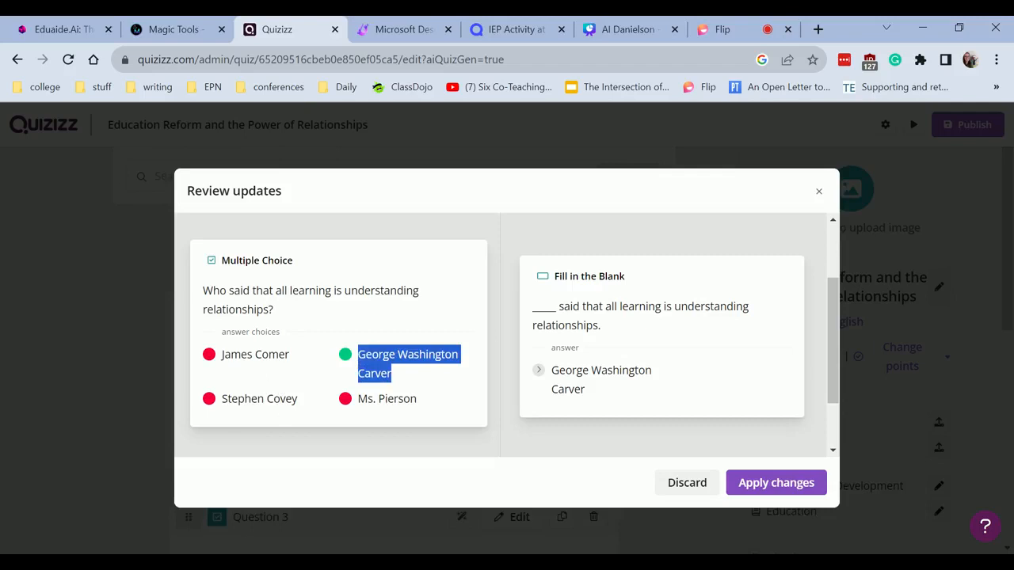
{"action": "mouse_move", "coordinate": [686, 482]}
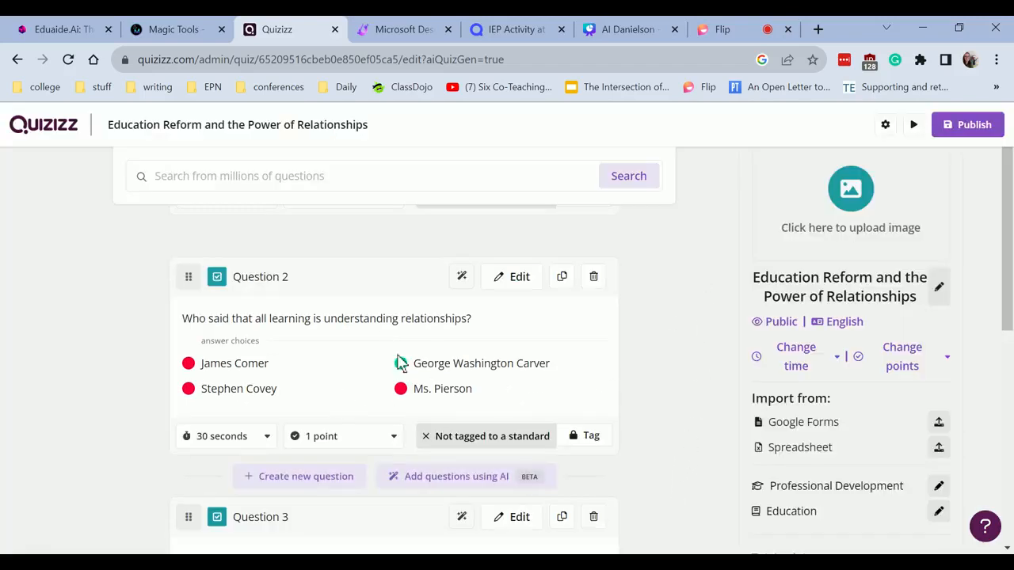
Open Question 2's editor and mark Stephen Covey as its correct option
{"action": "left_click", "coordinate": [519, 277]}
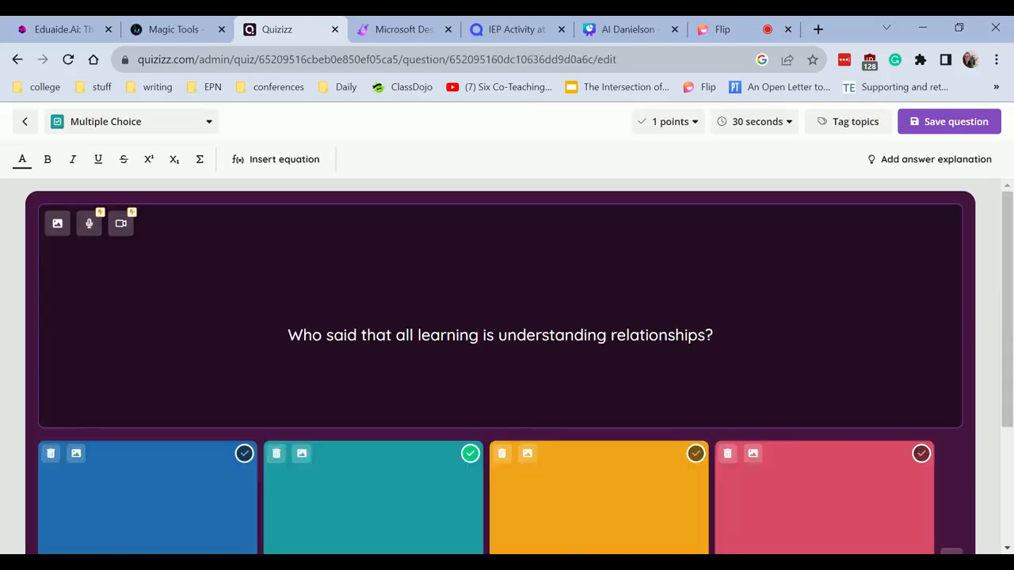
{"action": "scroll", "scroll_direction": "down", "scroll_amount": 3}
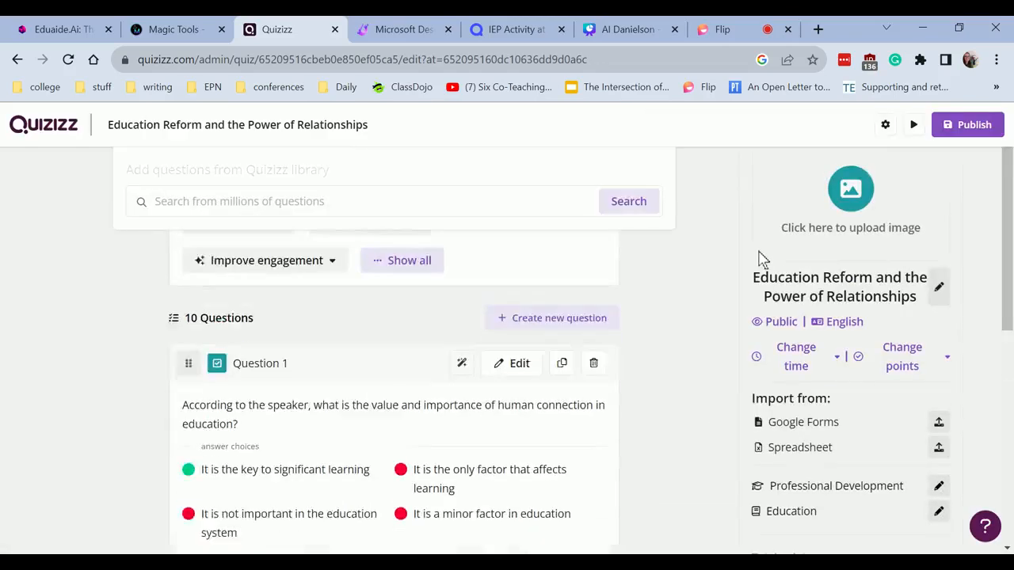
{"action": "scroll", "scroll_direction": "down", "scroll_amount": 3}
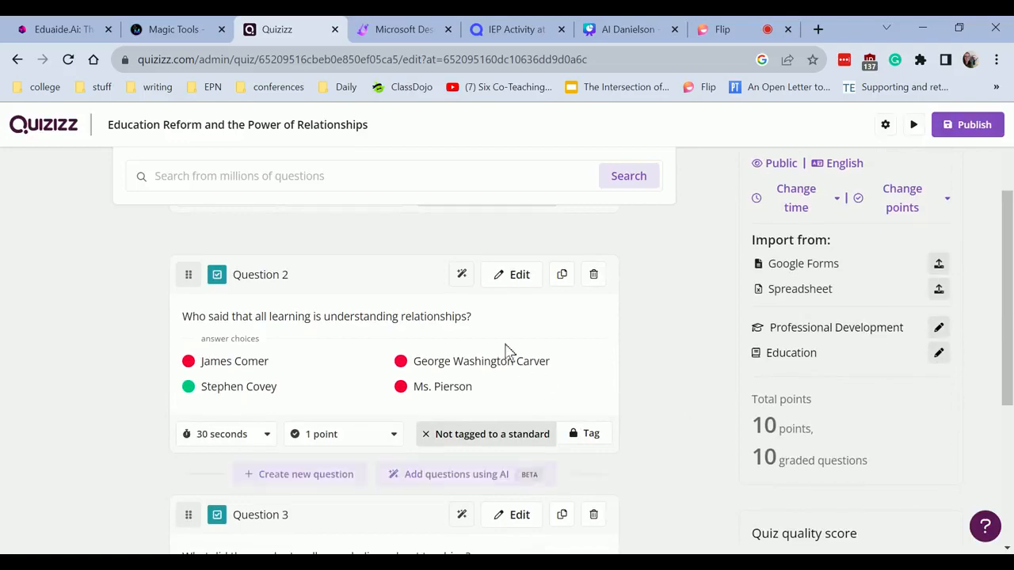